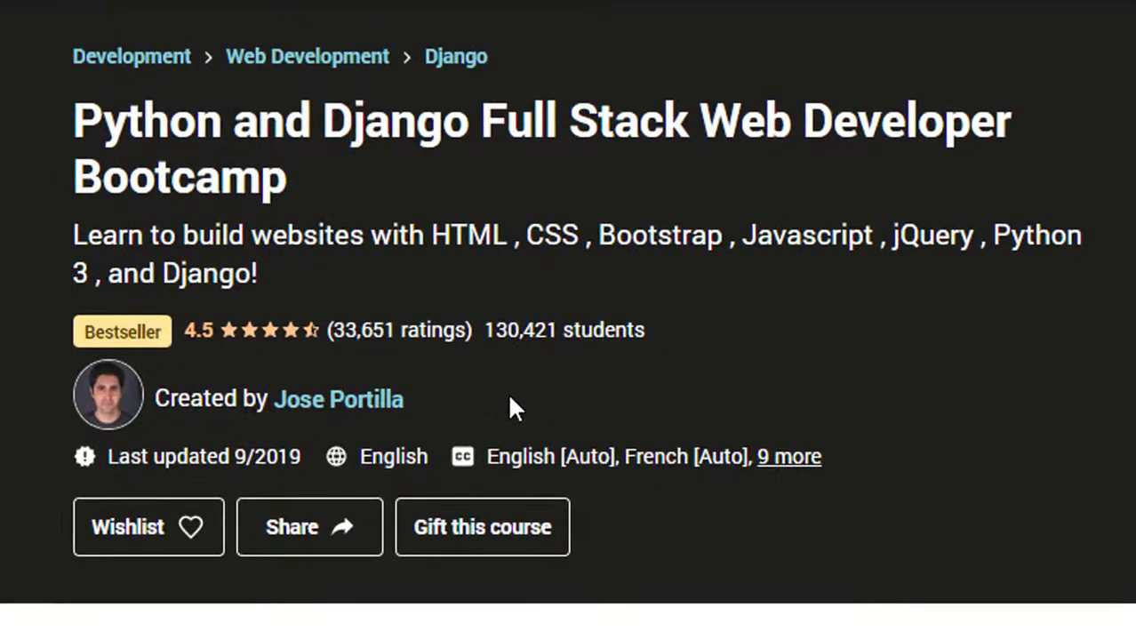
{"action": "mouse_move", "coordinate": [581, 386]}
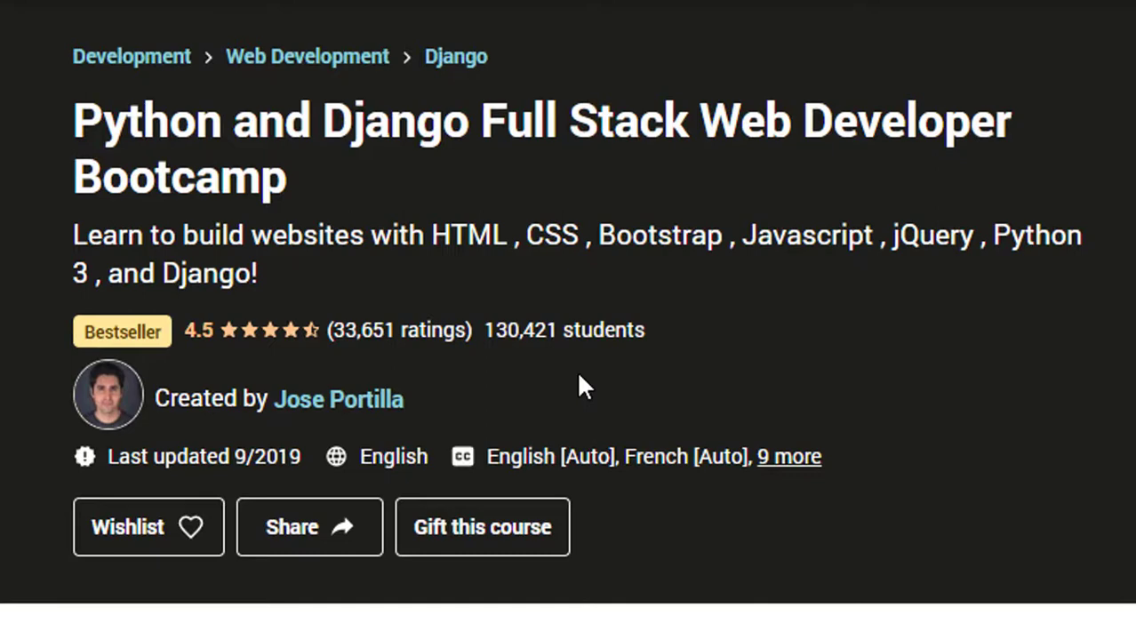
- Highlight the enrolled-student count on the course page, then clear the highlight
{"action": "left_click_drag", "start_coordinate": [85, 330], "coordinate": [476, 329]}
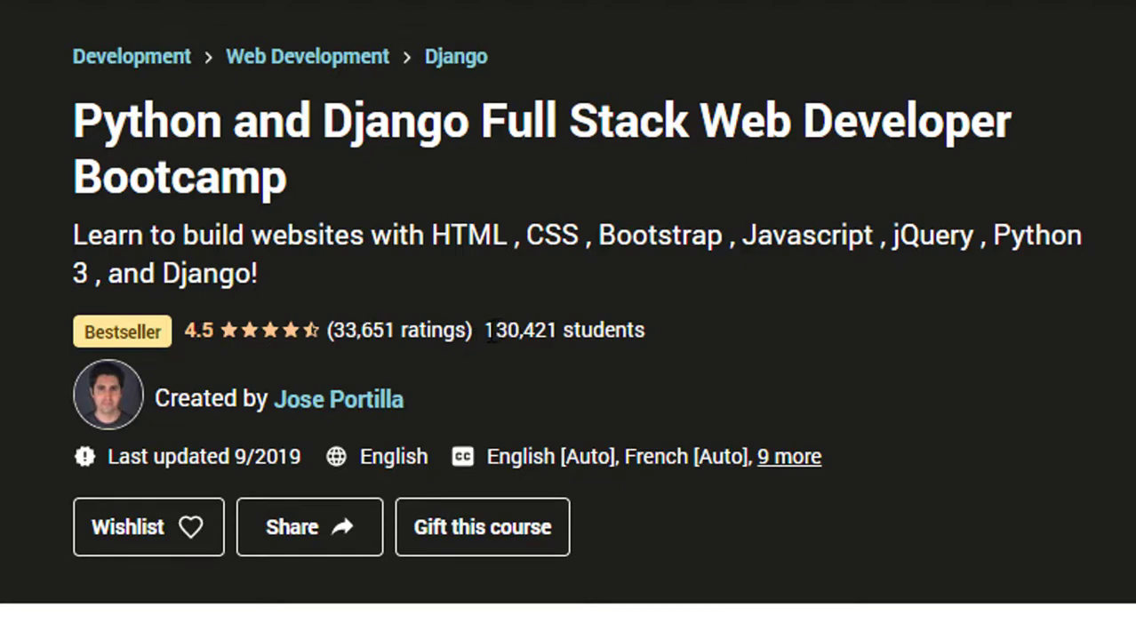
{"action": "double_click", "coordinate": [564, 330]}
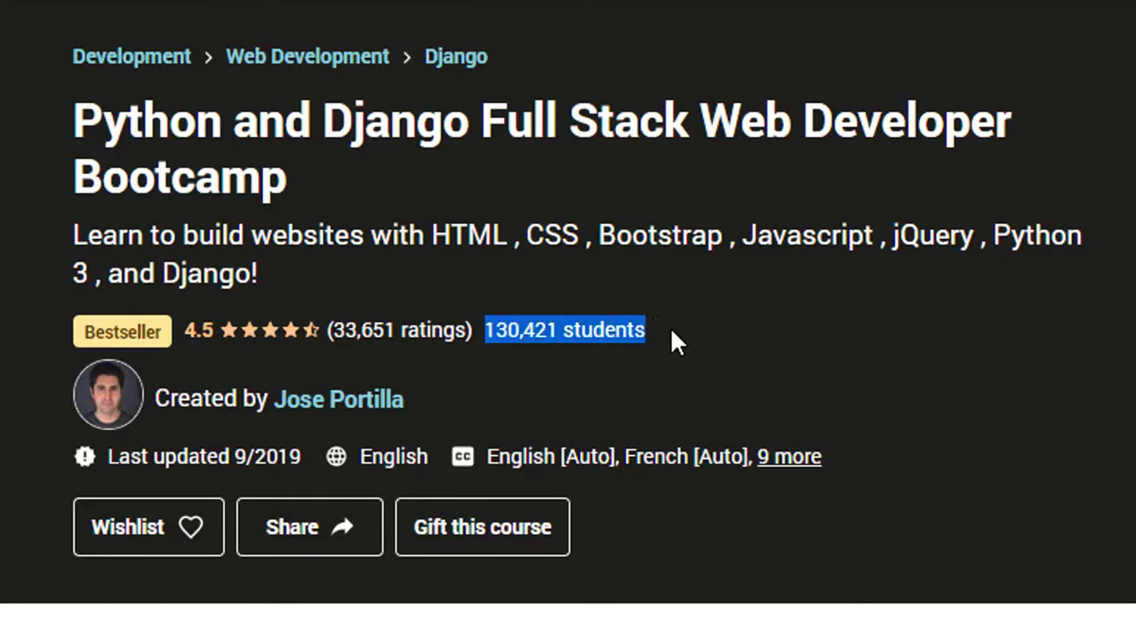
{"action": "left_click", "coordinate": [676, 338]}
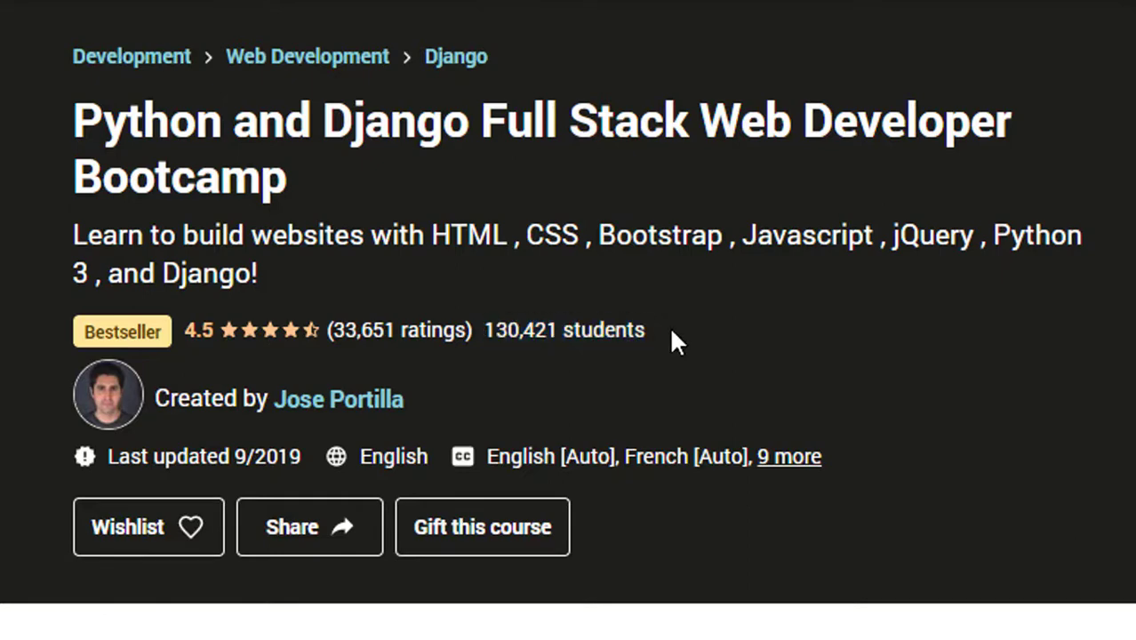
{"action": "mouse_move", "coordinate": [229, 235]}
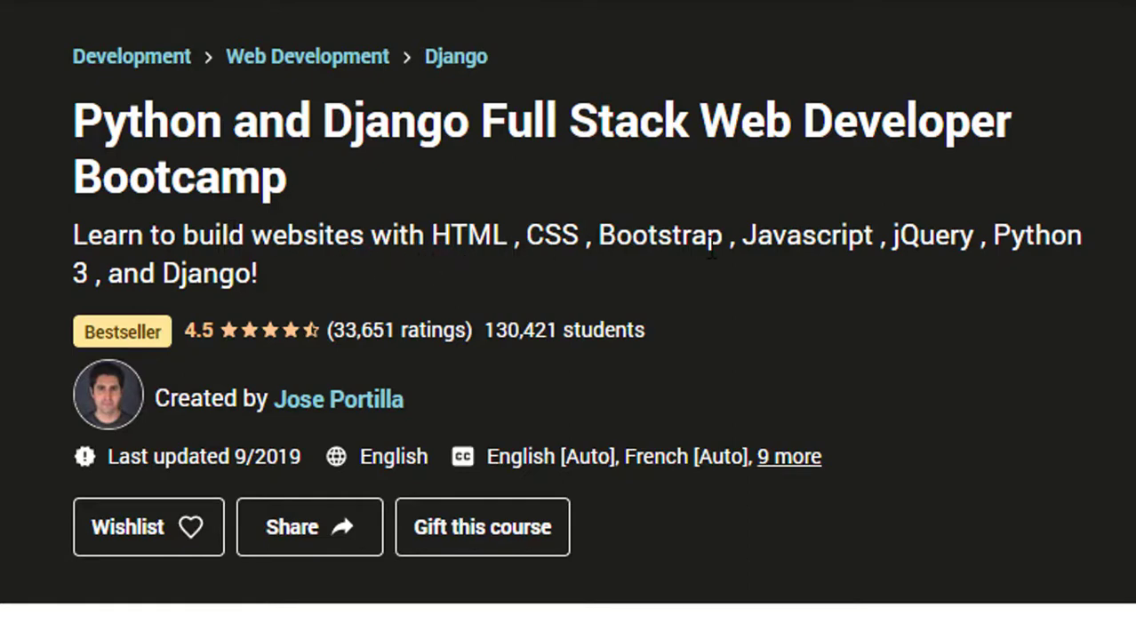
{"action": "mouse_move", "coordinate": [978, 266]}
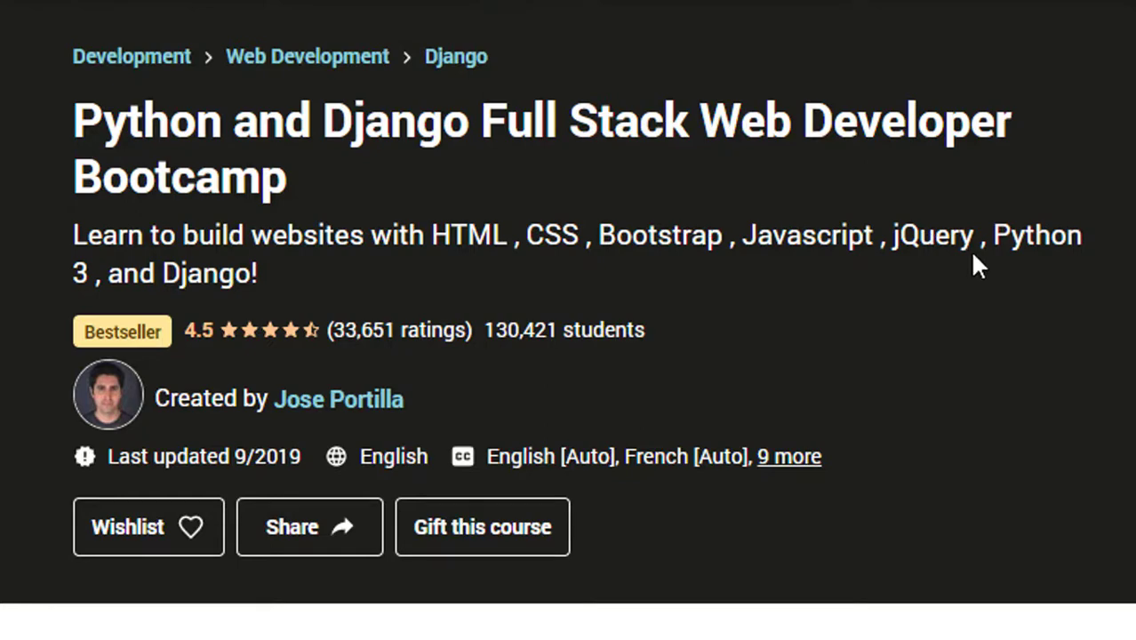
{"action": "mouse_move", "coordinate": [1059, 357]}
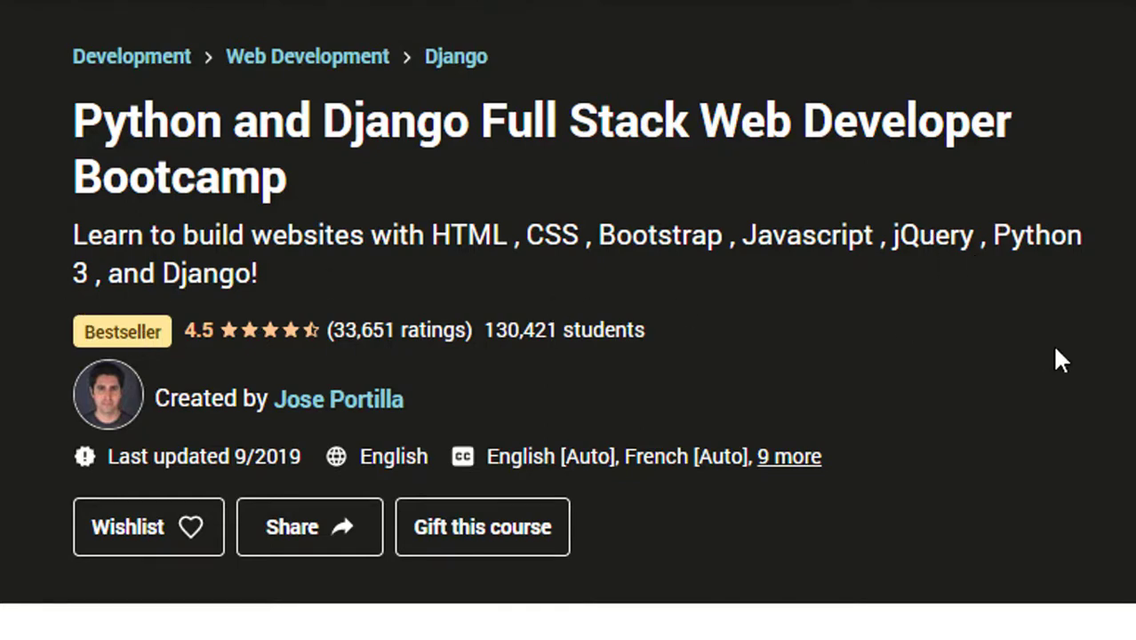
- Highlight the downloadable resources detail and expand the full What you'll learn list
{"action": "scroll", "scroll_direction": "down", "scroll_amount": 3}
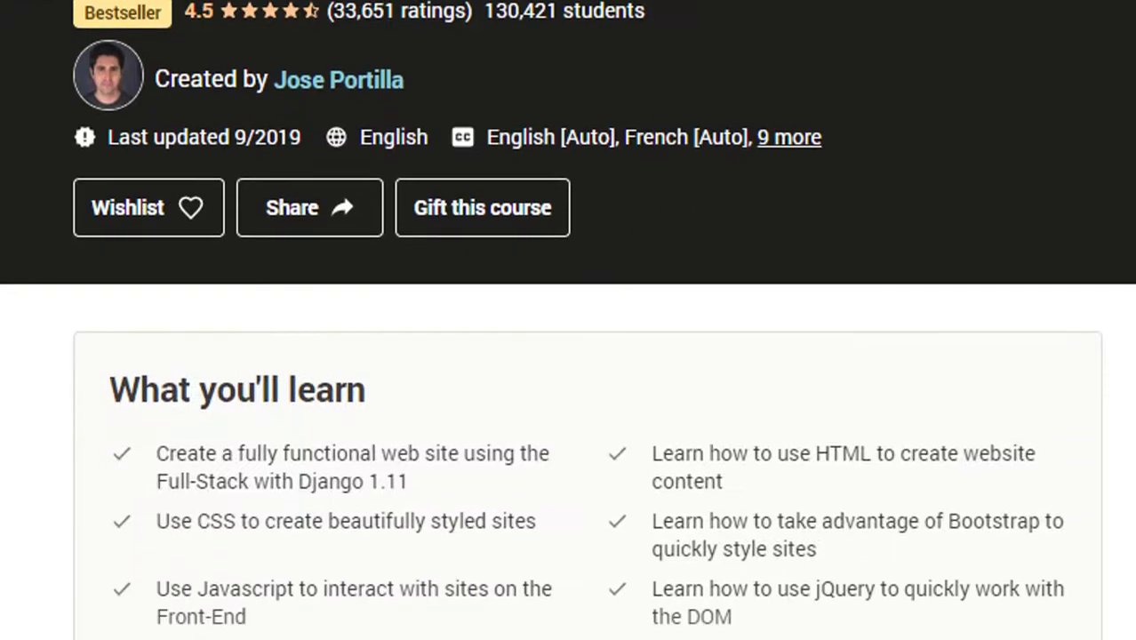
{"action": "mouse_move", "coordinate": [464, 139]}
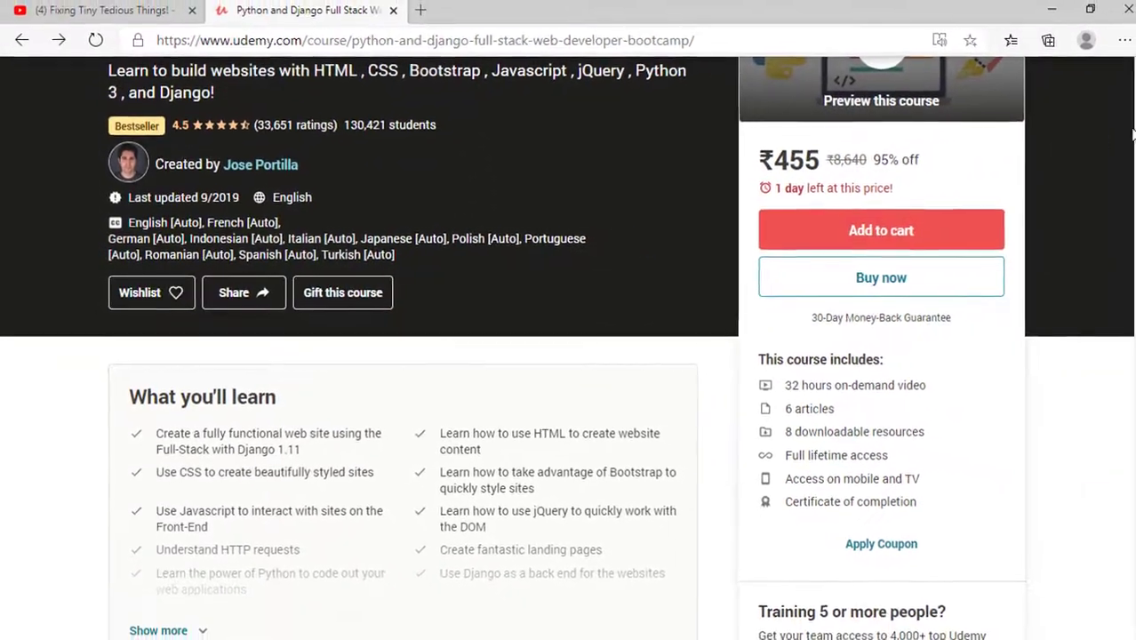
{"action": "scroll", "scroll_direction": "down", "scroll_amount": 3}
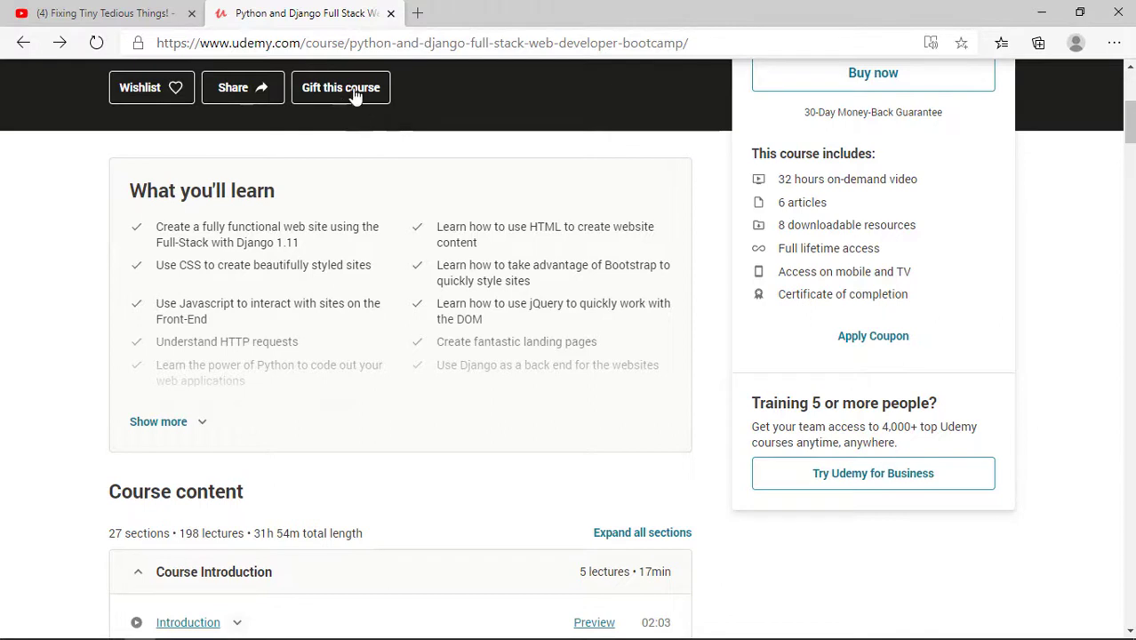
{"action": "mouse_move", "coordinate": [920, 107]}
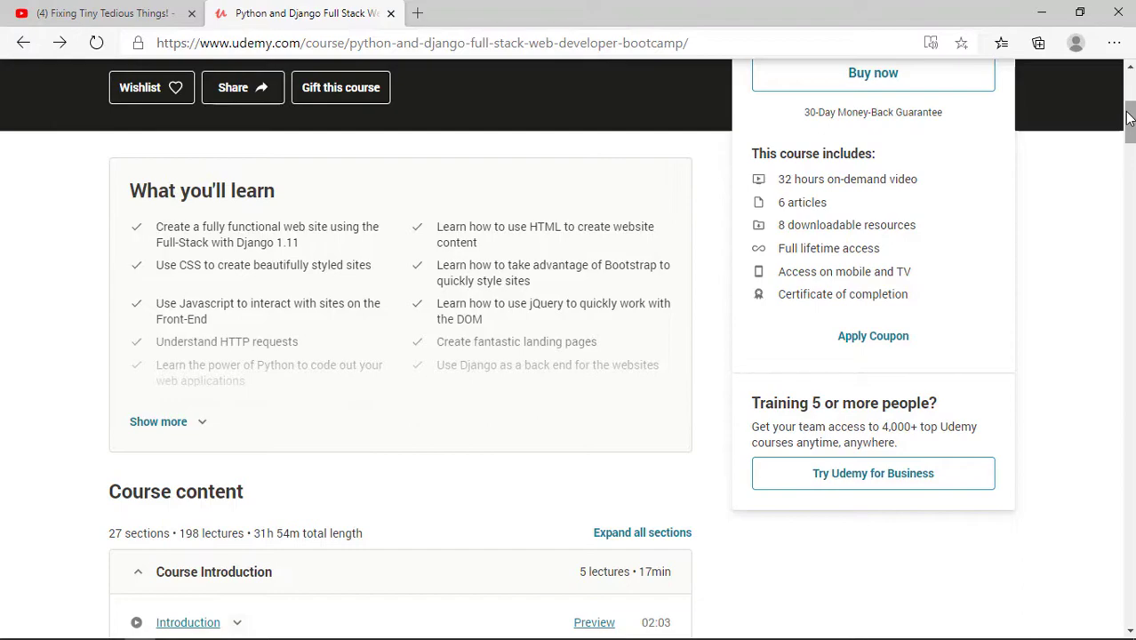
{"action": "double_click", "coordinate": [786, 178]}
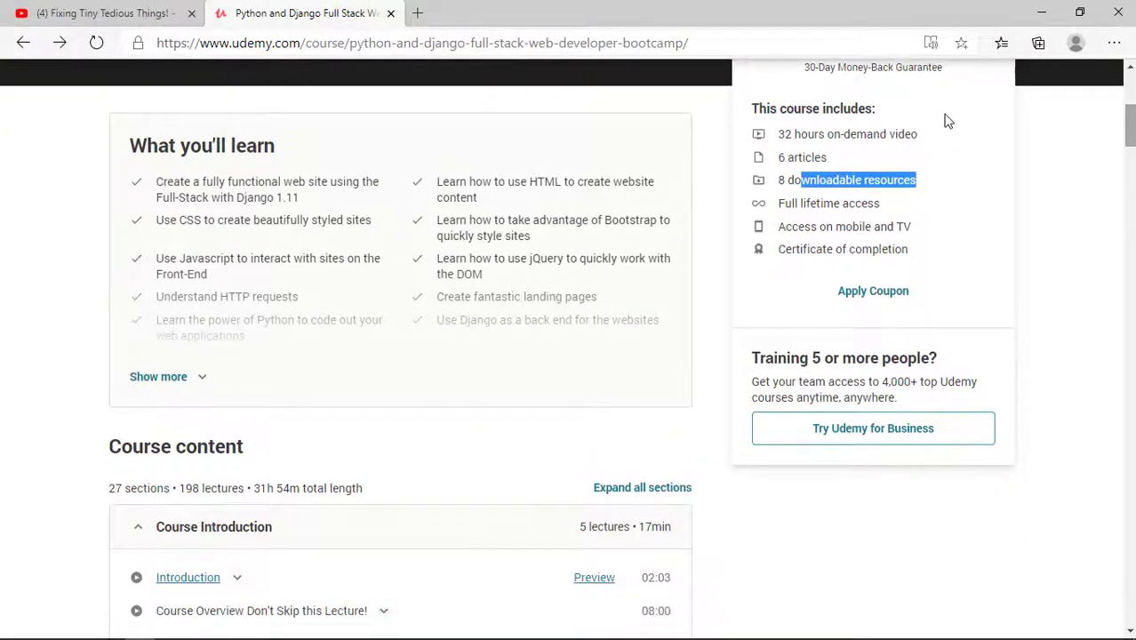
{"action": "left_click", "coordinate": [158, 377]}
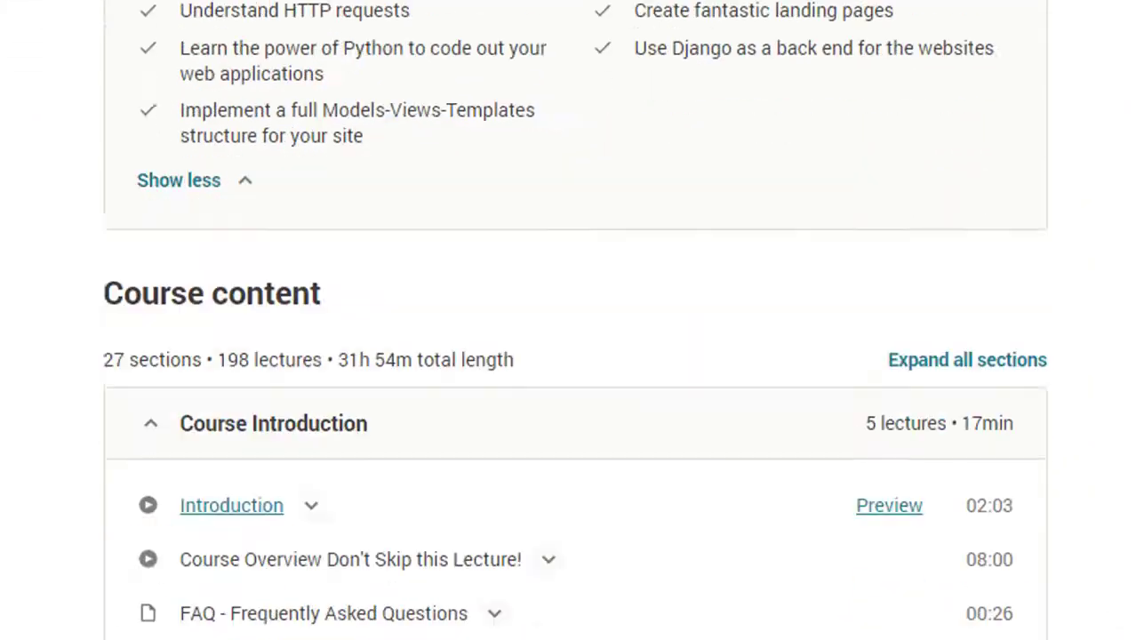
- Reveal the remaining 17 course sections and scroll to the bonus thank-you section
{"action": "scroll", "scroll_direction": "down", "scroll_amount": 3}
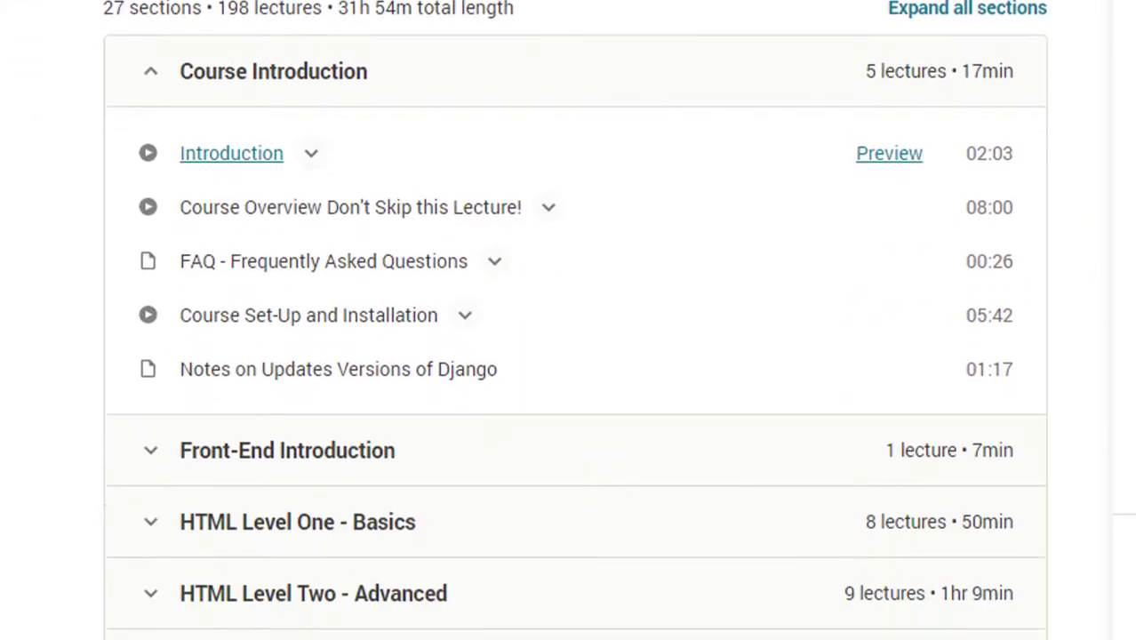
{"action": "scroll", "scroll_direction": "down", "scroll_amount": 3}
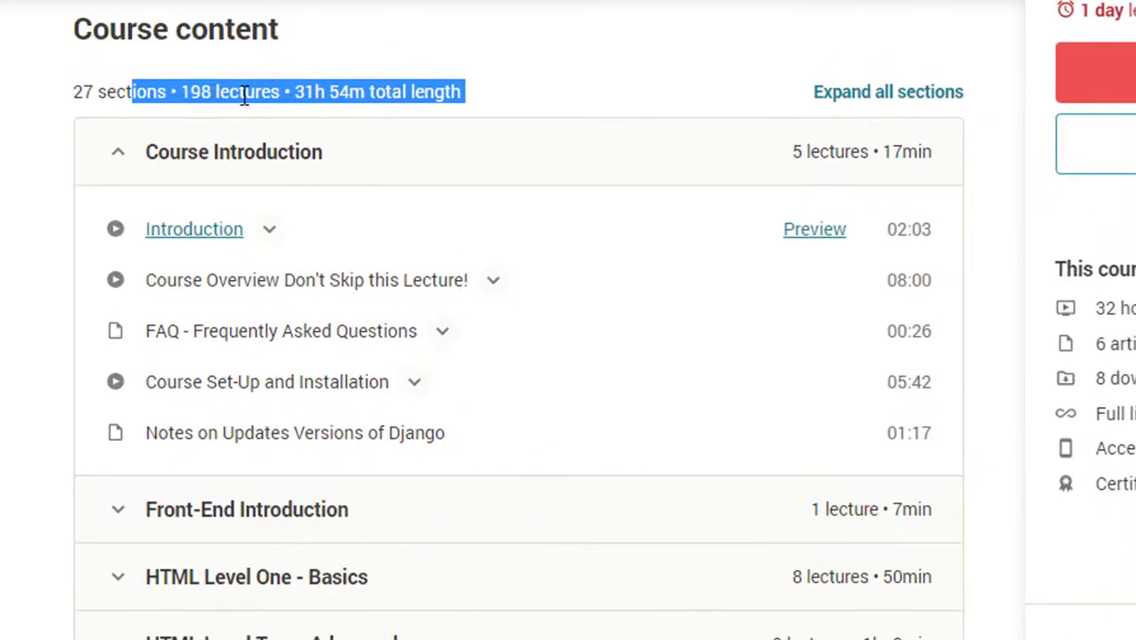
{"action": "mouse_move", "coordinate": [307, 100]}
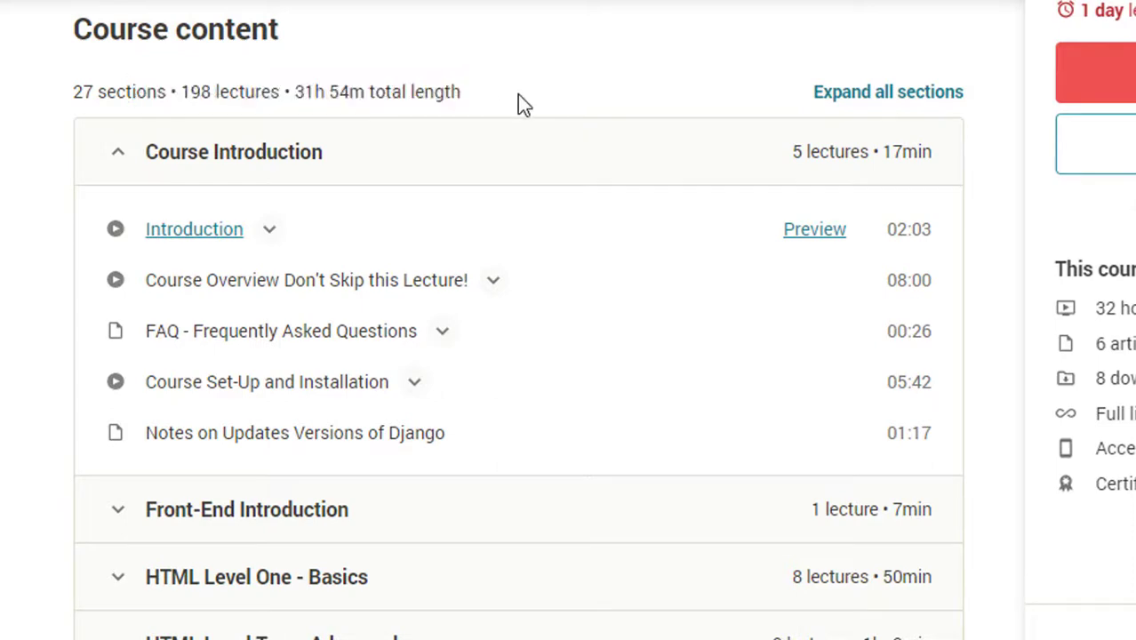
{"action": "scroll", "scroll_direction": "down", "scroll_amount": 3}
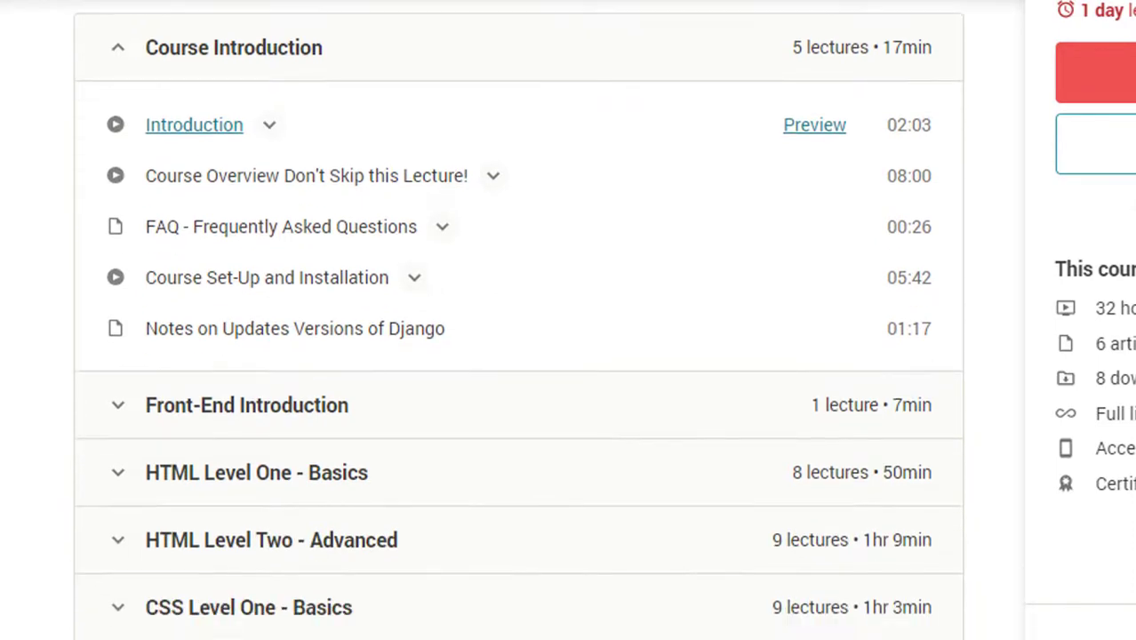
{"action": "scroll", "scroll_direction": "down", "scroll_amount": 3}
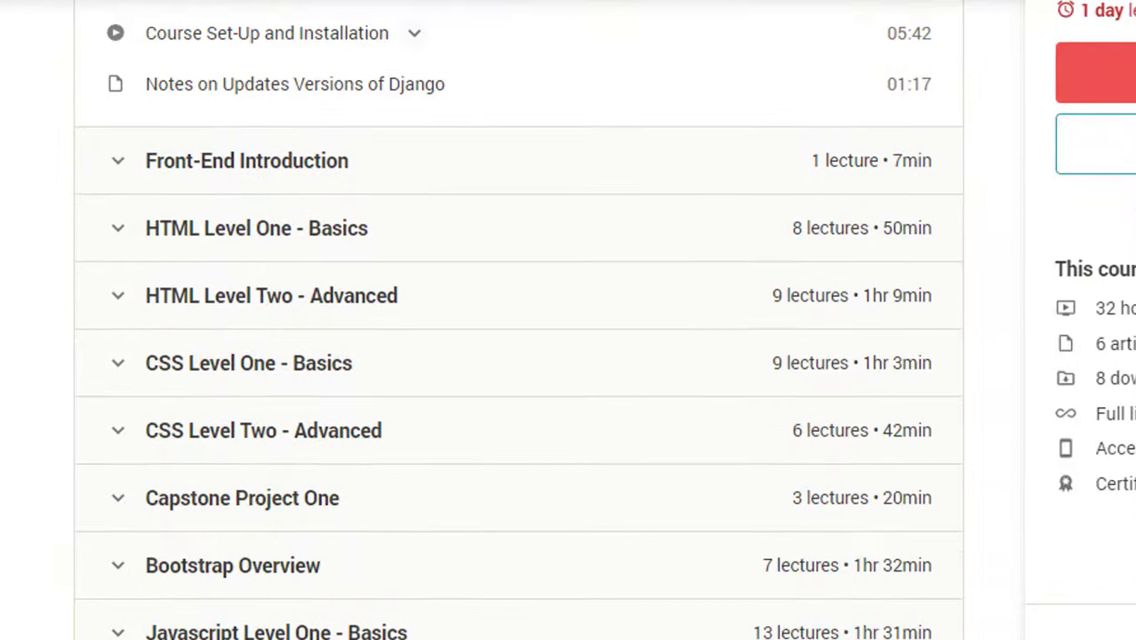
{"action": "scroll", "scroll_direction": "down", "scroll_amount": 3}
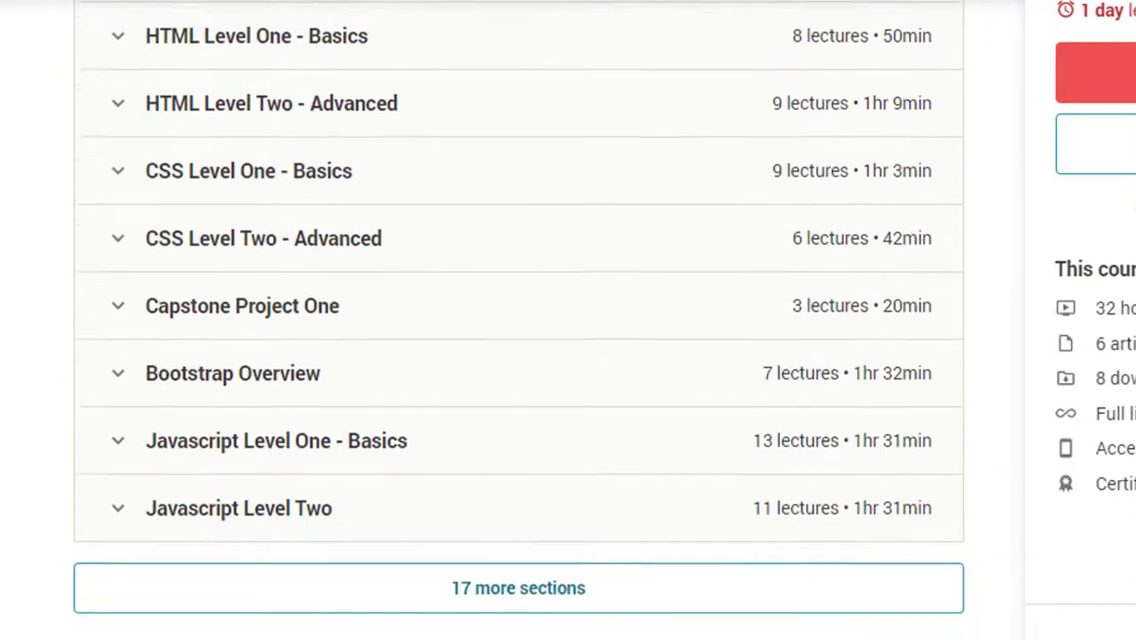
{"action": "scroll", "scroll_direction": "down", "scroll_amount": 3}
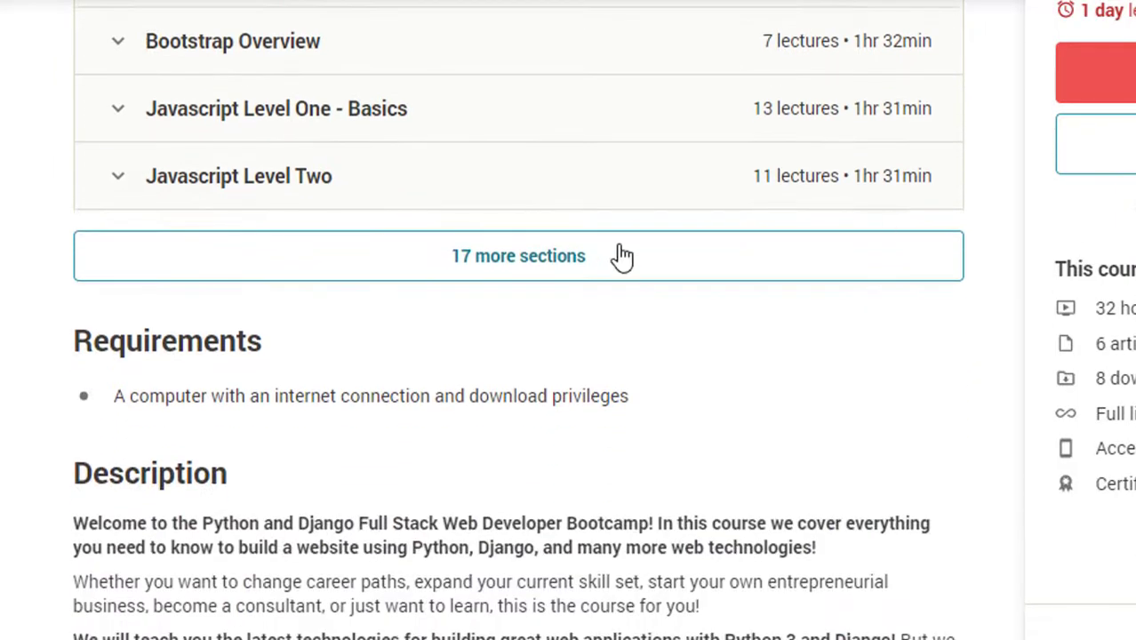
{"action": "left_click", "coordinate": [518, 256]}
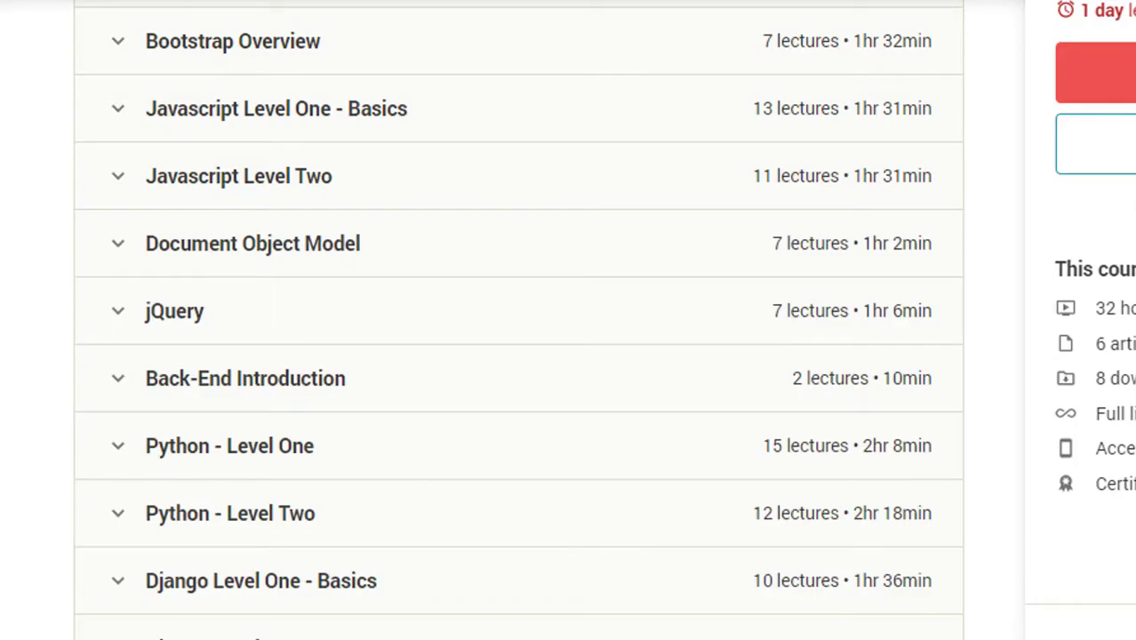
{"action": "scroll", "scroll_direction": "down", "scroll_amount": 3}
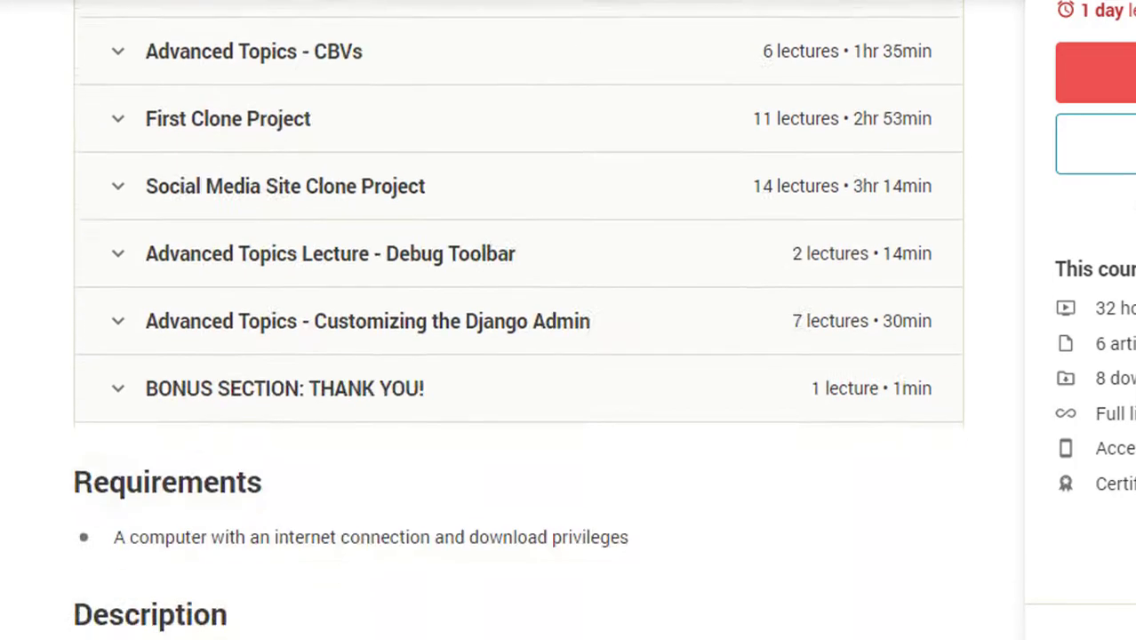
{"action": "scroll", "scroll_direction": "down", "scroll_amount": 3}
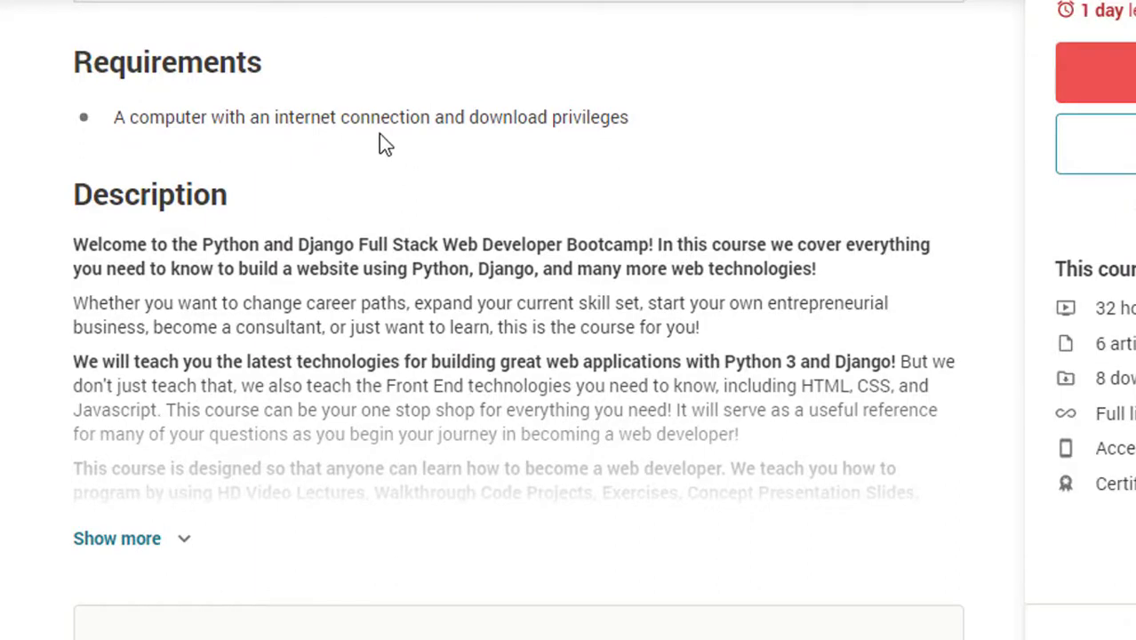
{"action": "mouse_move", "coordinate": [533, 143]}
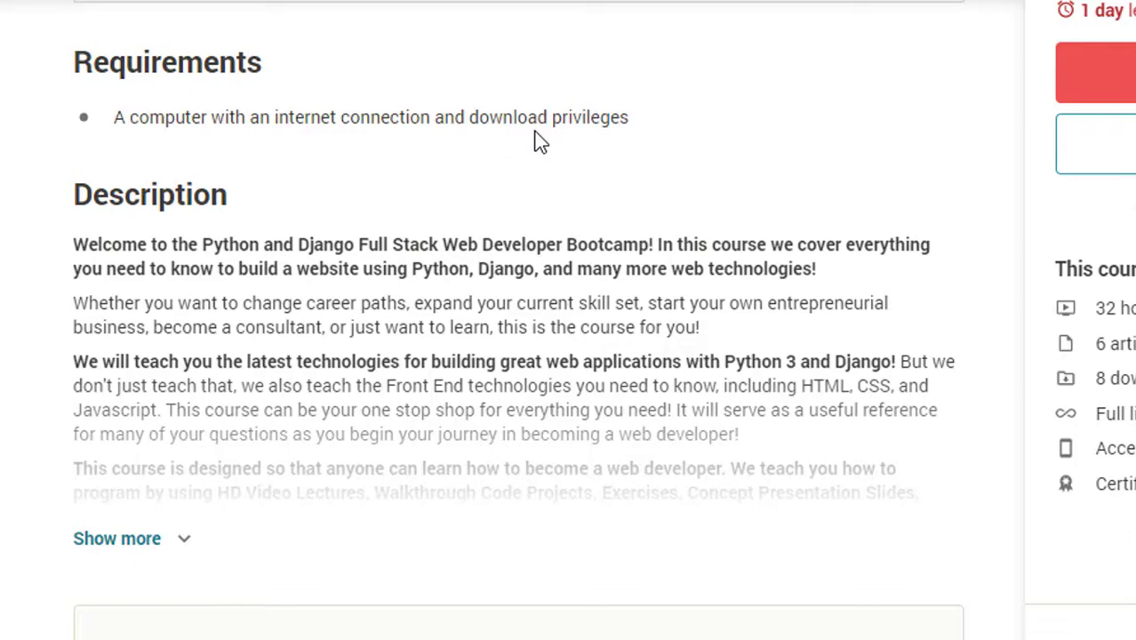
{"action": "scroll", "scroll_direction": "down", "scroll_amount": 3}
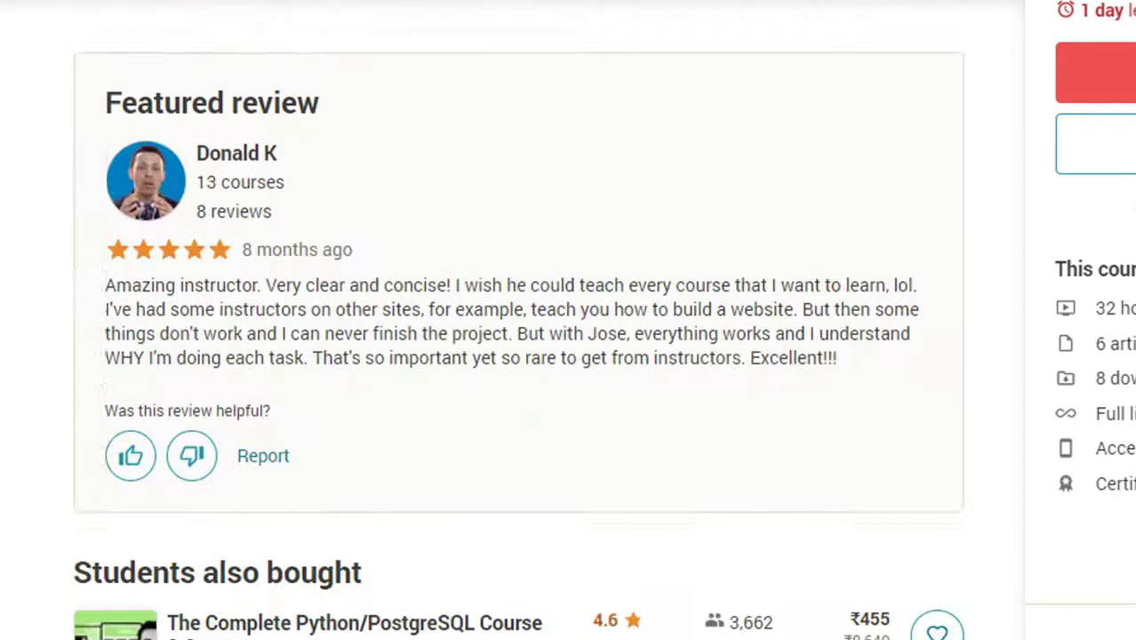
{"action": "scroll", "scroll_direction": "down", "scroll_amount": 3}
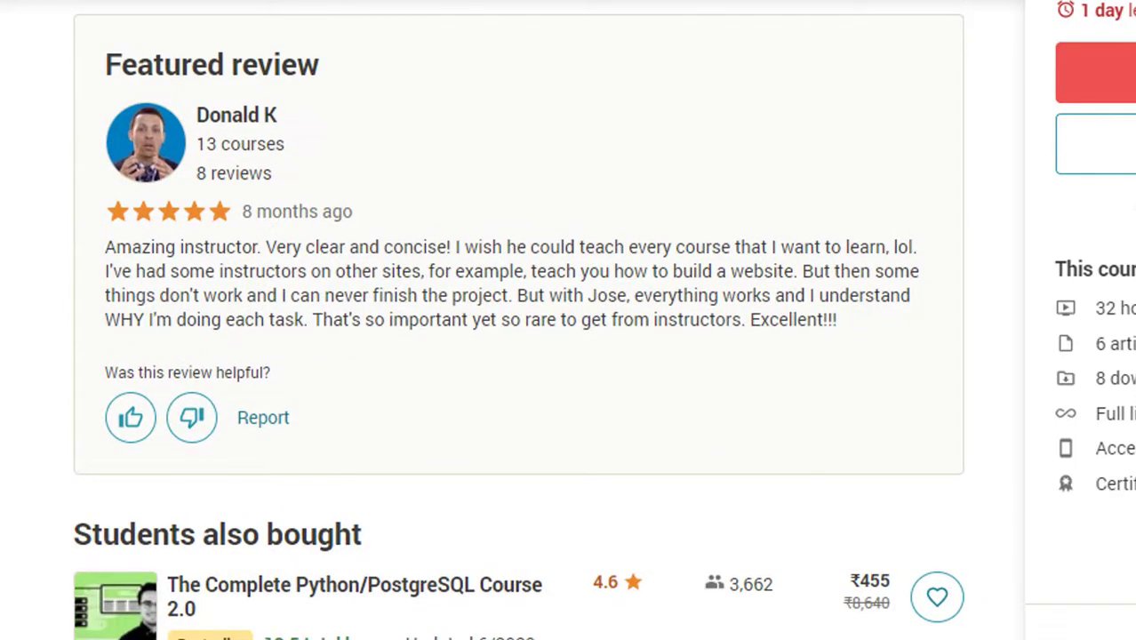
{"action": "mouse_move", "coordinate": [109, 78]}
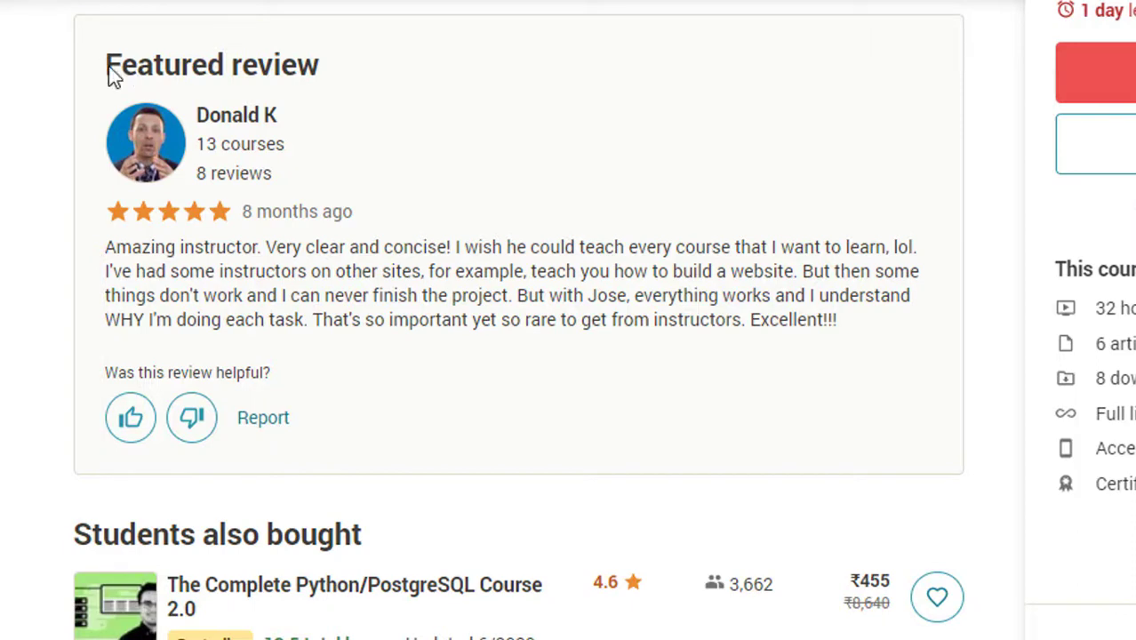
{"action": "mouse_move", "coordinate": [138, 275]}
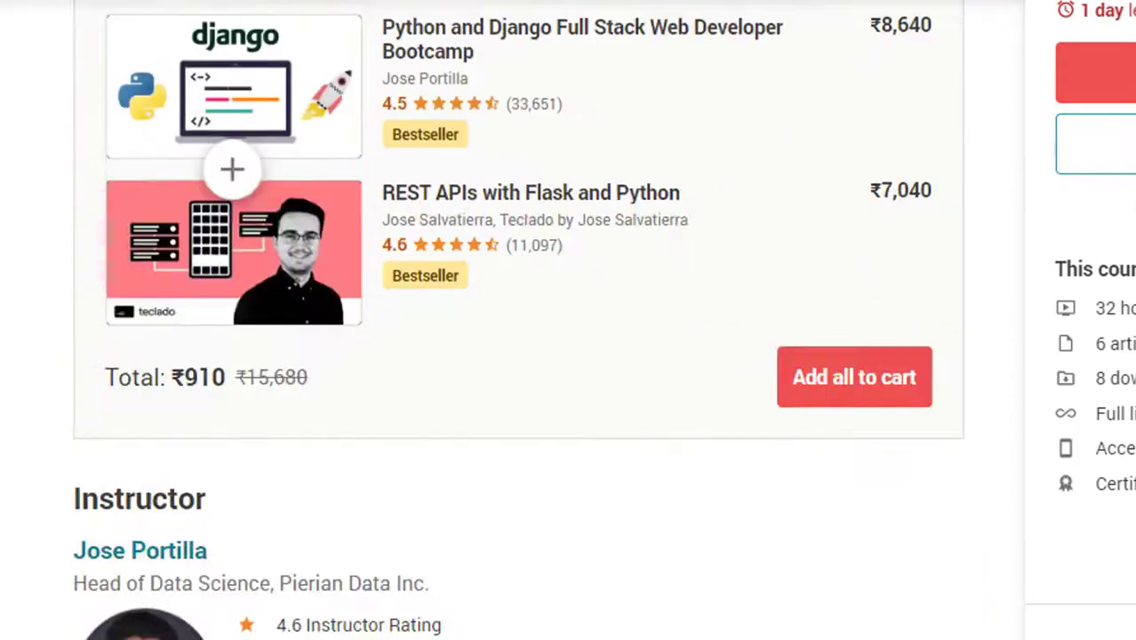
{"action": "scroll", "scroll_direction": "down", "scroll_amount": 3}
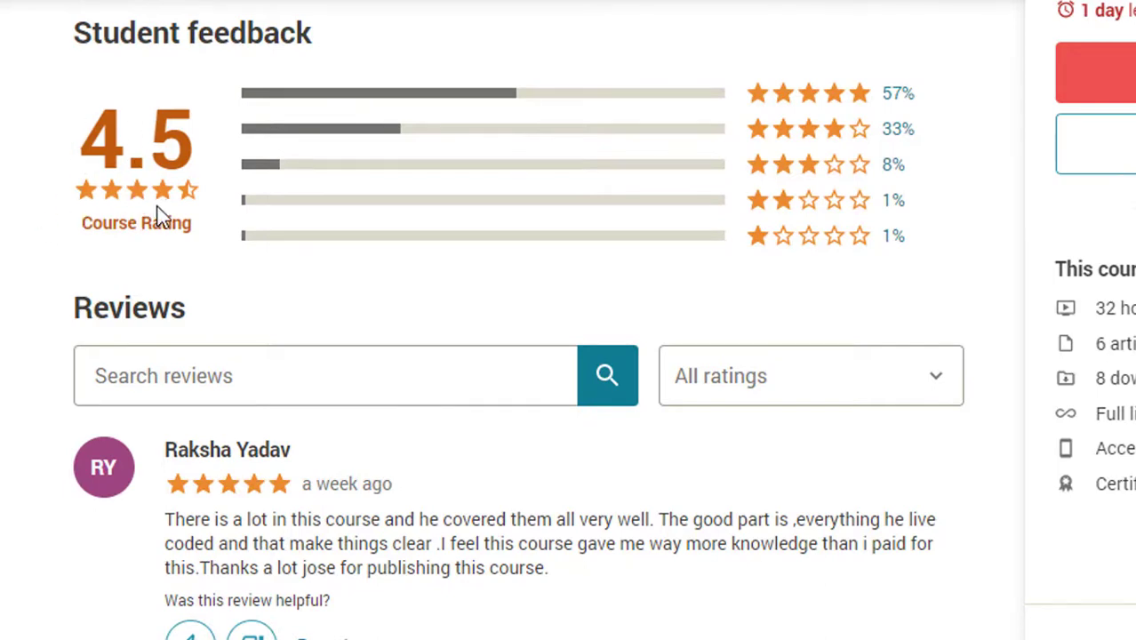
{"action": "scroll", "scroll_direction": "up", "scroll_amount": 3}
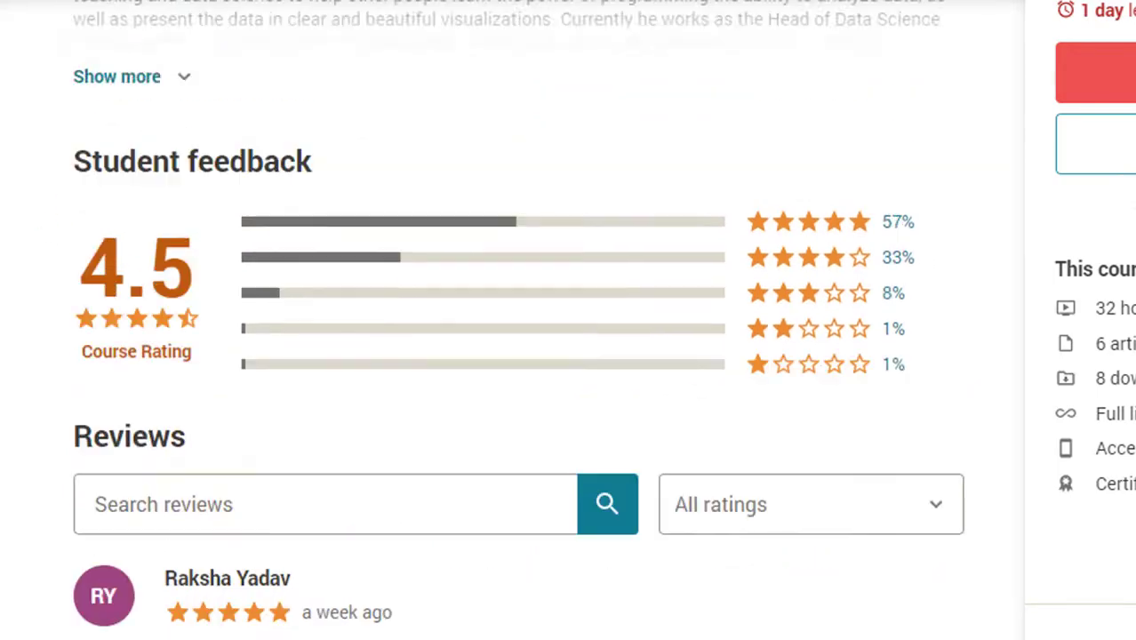
{"action": "scroll", "scroll_direction": "up", "scroll_amount": 3}
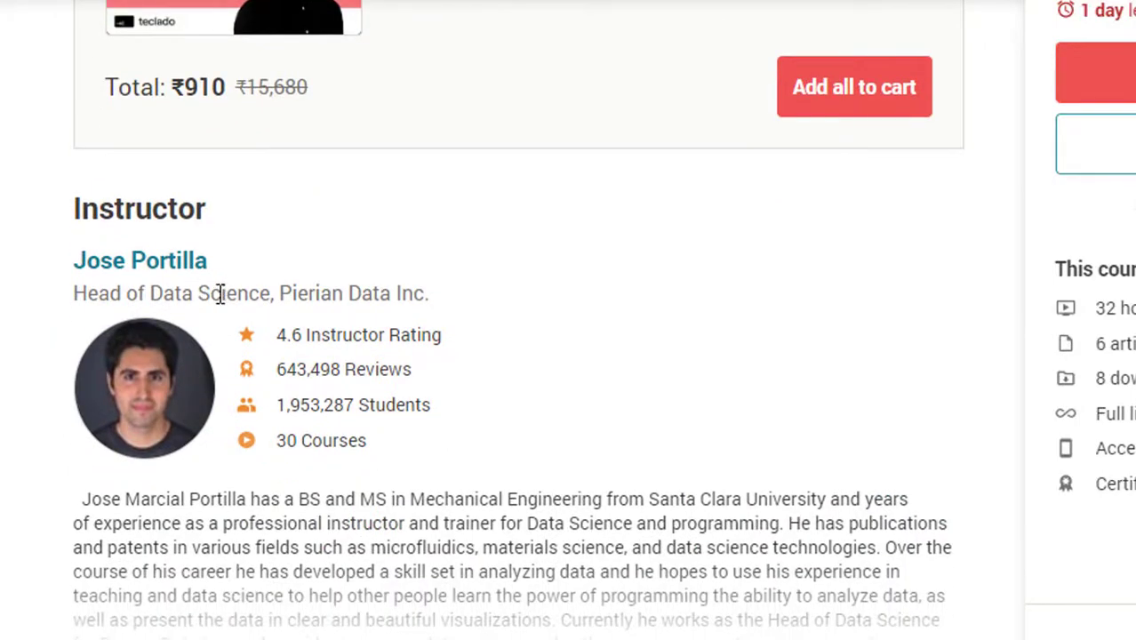
{"action": "mouse_move", "coordinate": [419, 303]}
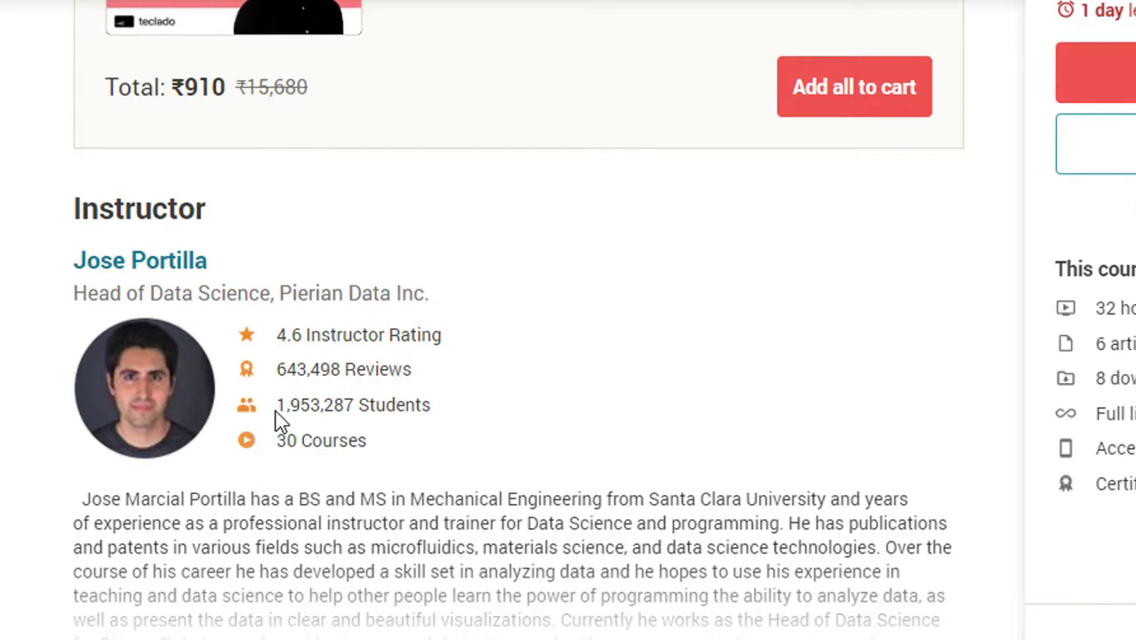
{"action": "double_click", "coordinate": [313, 405]}
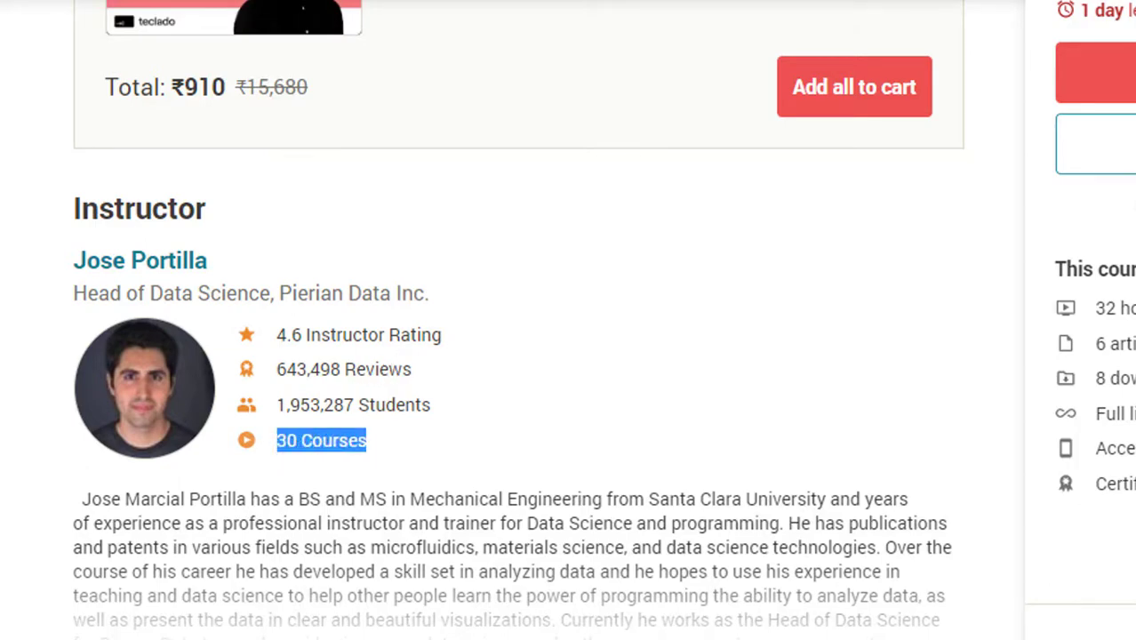
{"action": "scroll", "scroll_direction": "down", "scroll_amount": 3}
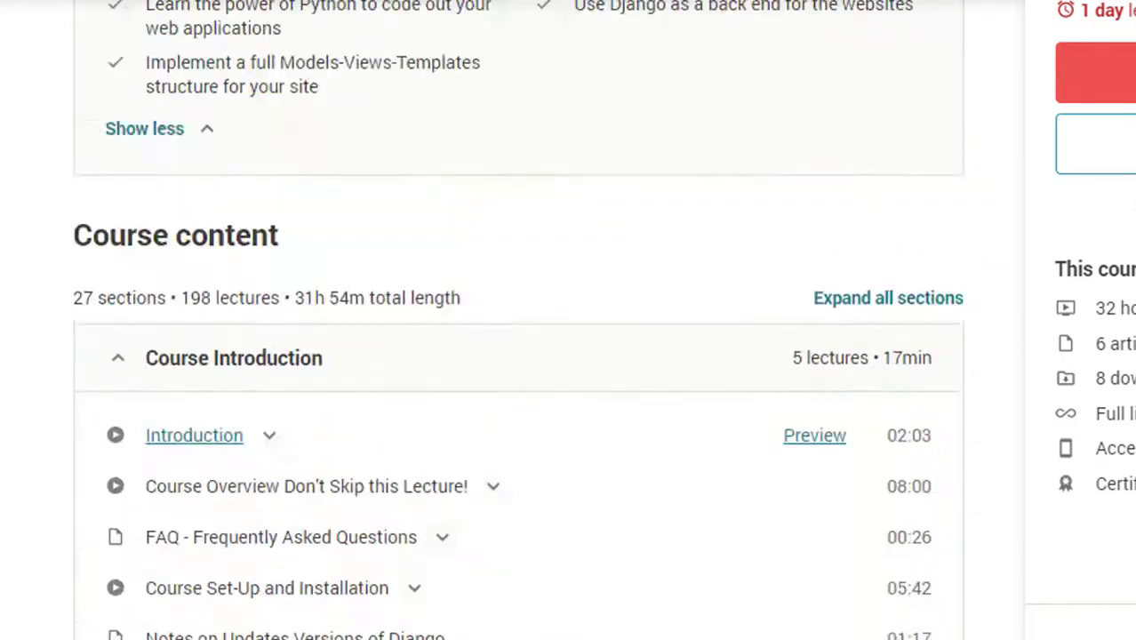
{"action": "scroll", "scroll_direction": "up", "scroll_amount": 3}
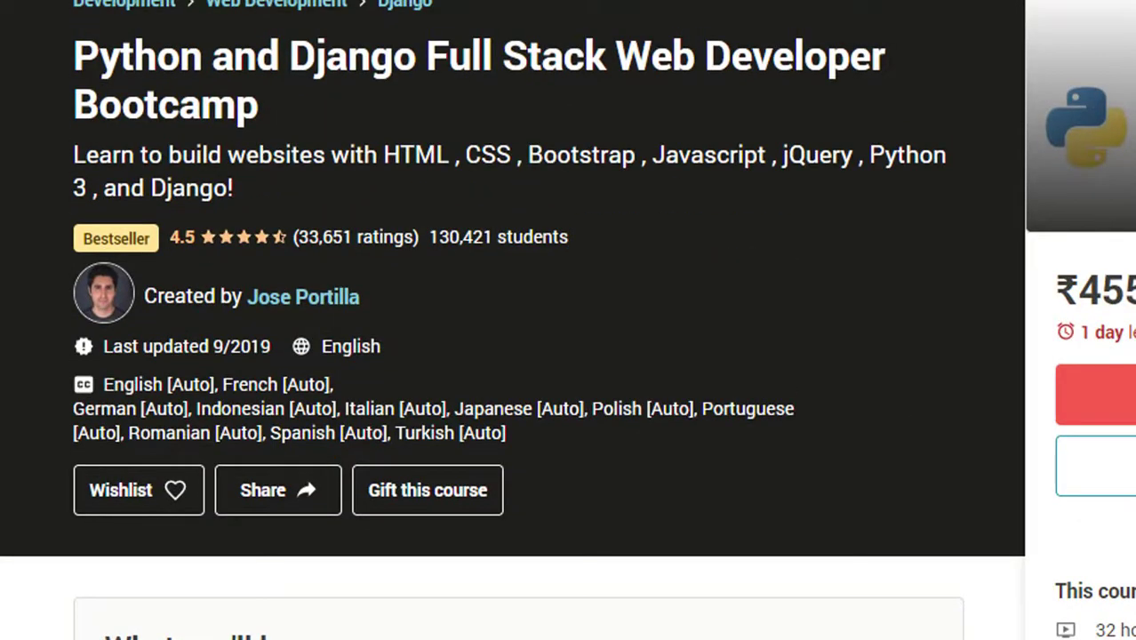
{"action": "mouse_move", "coordinate": [827, 101]}
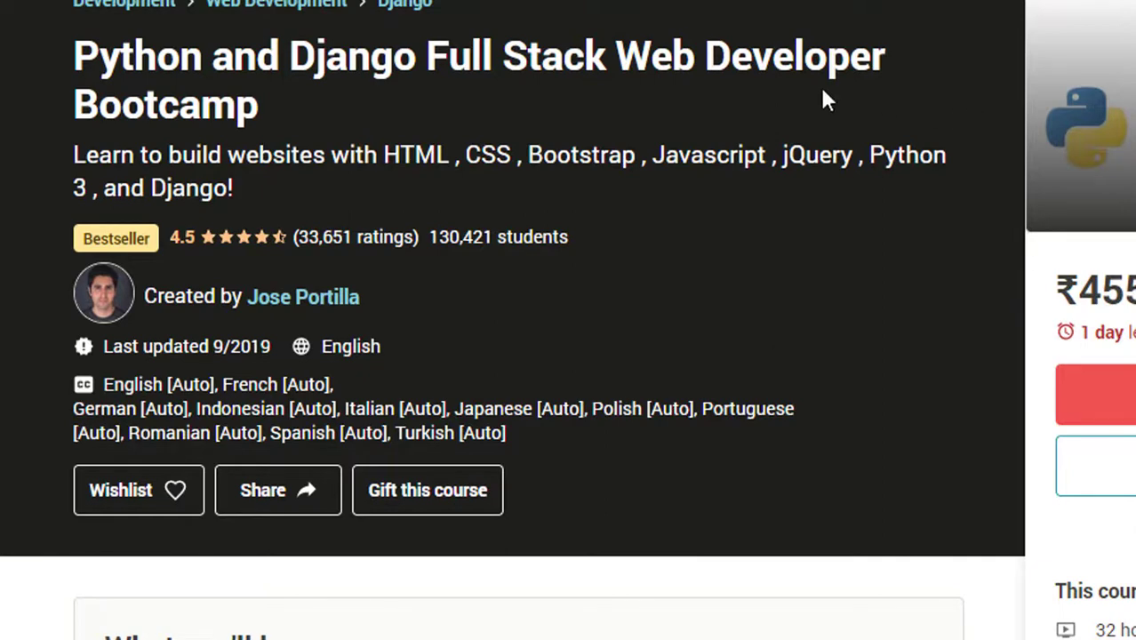
{"action": "mouse_move", "coordinate": [725, 311]}
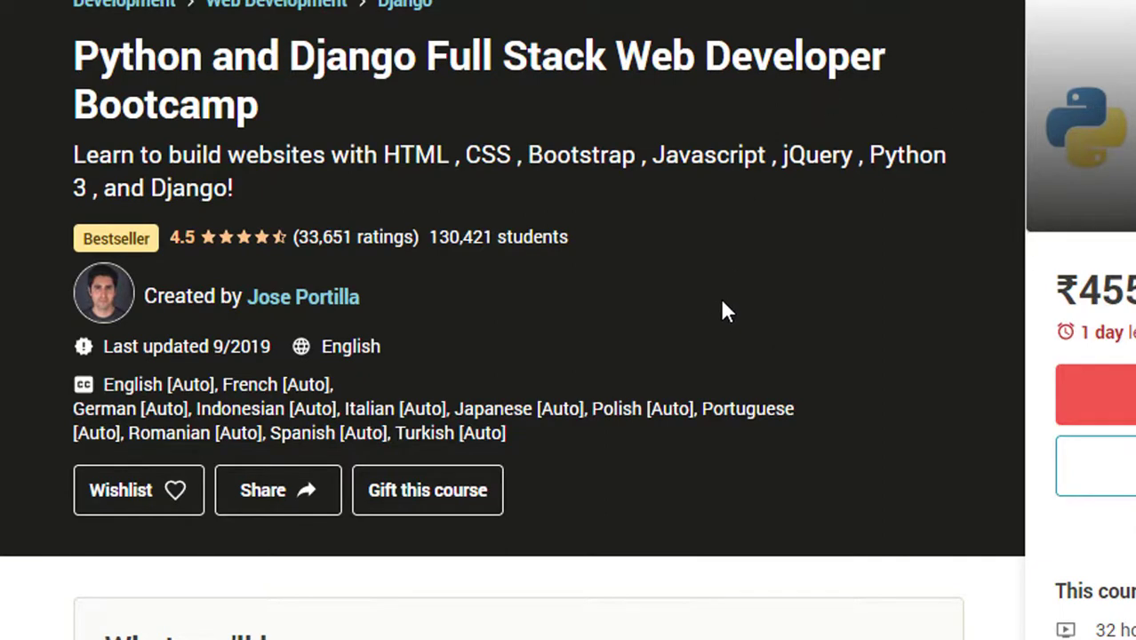
{"action": "mouse_move", "coordinate": [988, 188]}
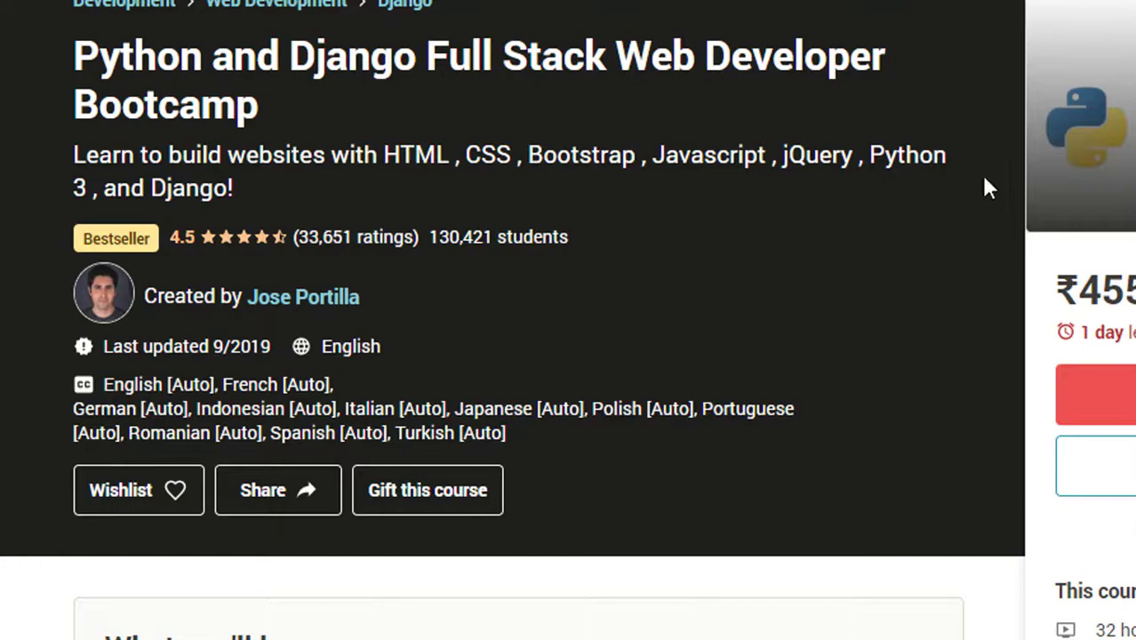
{"action": "mouse_move", "coordinate": [428, 491]}
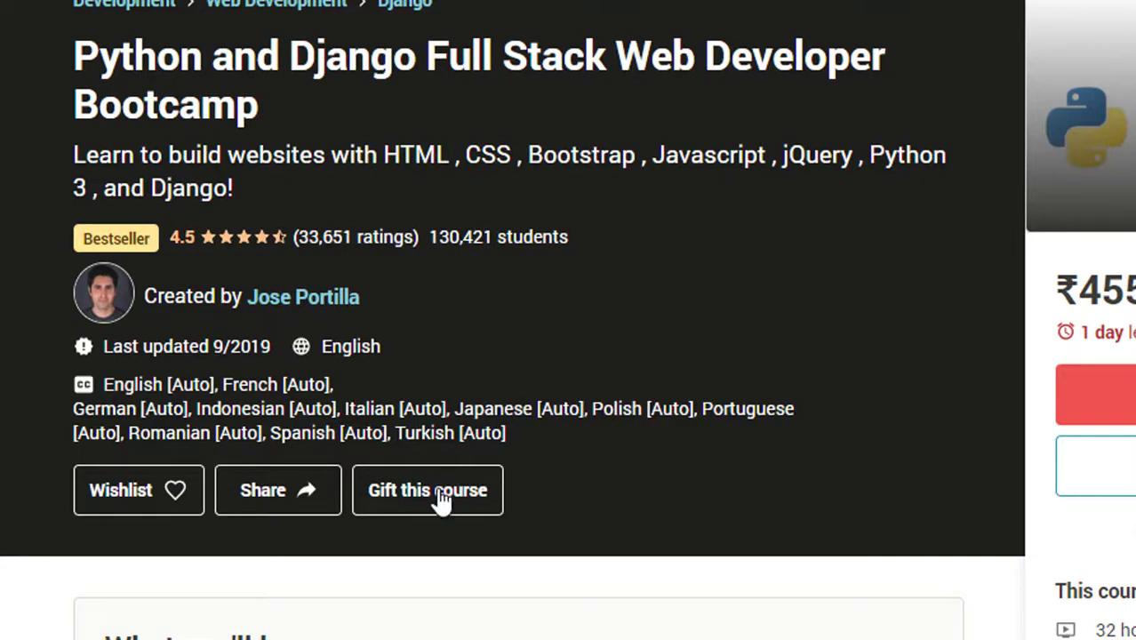
- Gift the course to 'Bal', fill the email from autofill, and proceed to checkout
{"action": "left_click", "coordinate": [427, 489]}
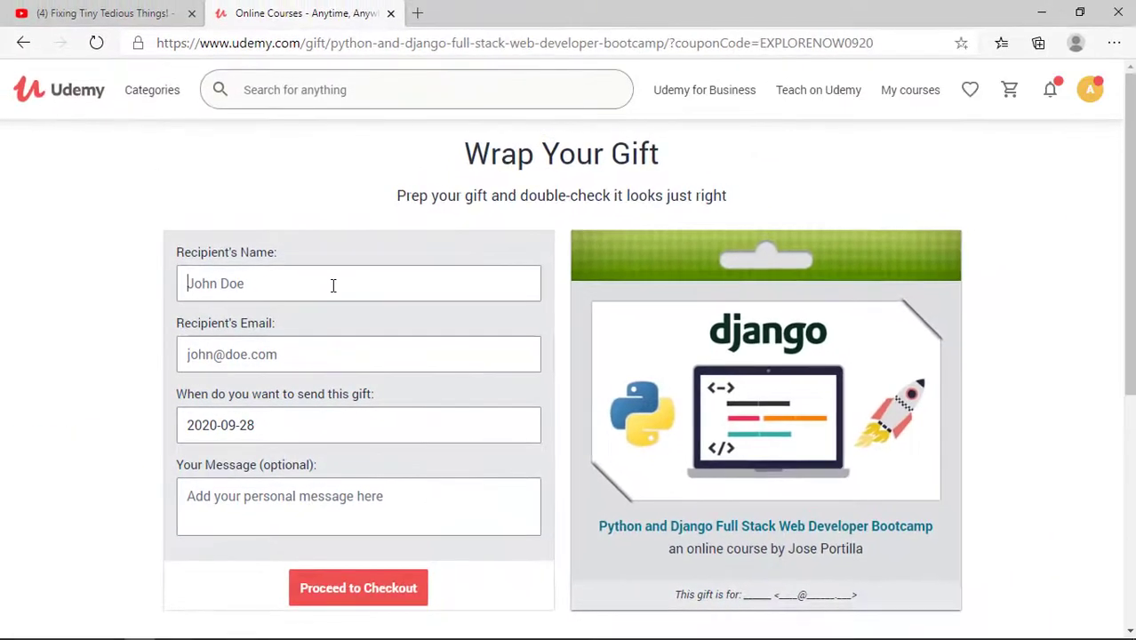
{"action": "type", "text": "Bal"}
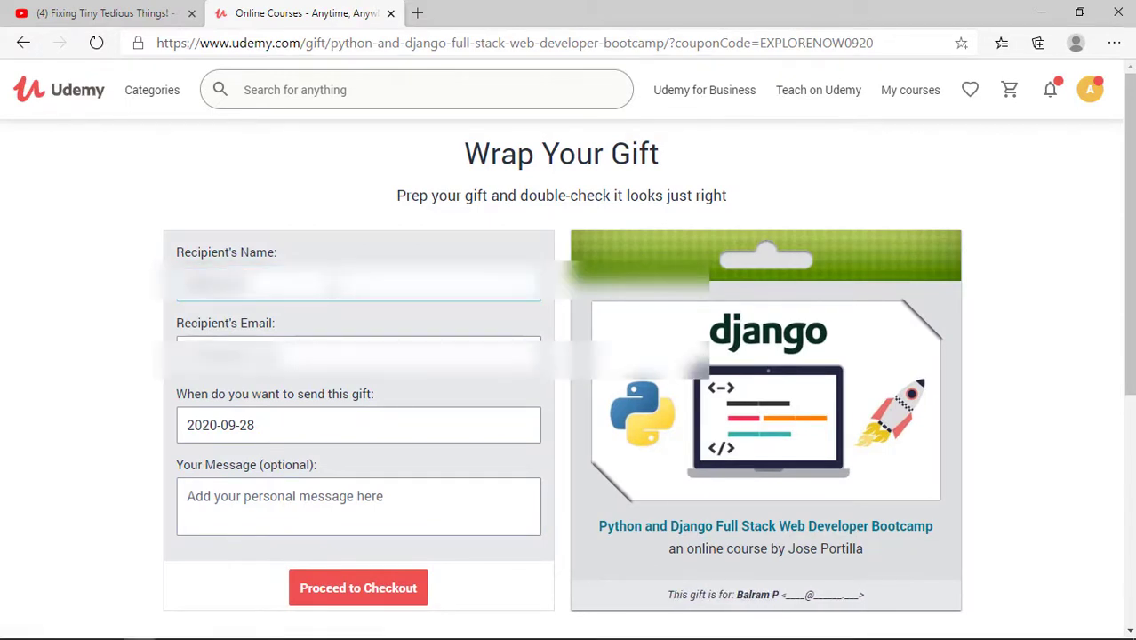
{"action": "left_click", "coordinate": [358, 347]}
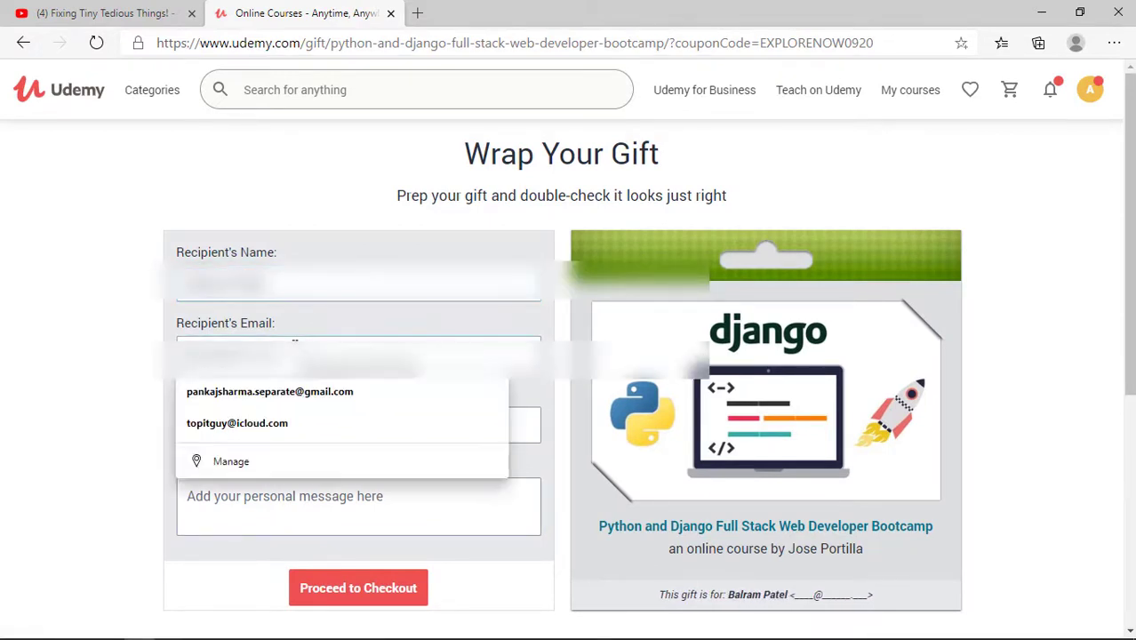
{"action": "left_click", "coordinate": [269, 392]}
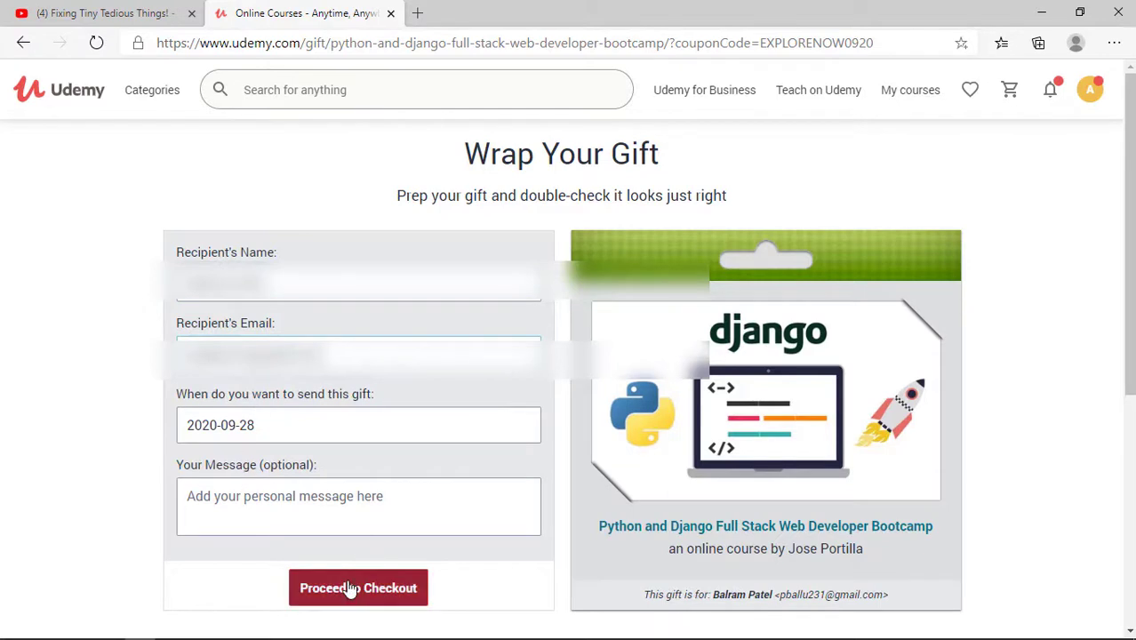
{"action": "left_click", "coordinate": [358, 588]}
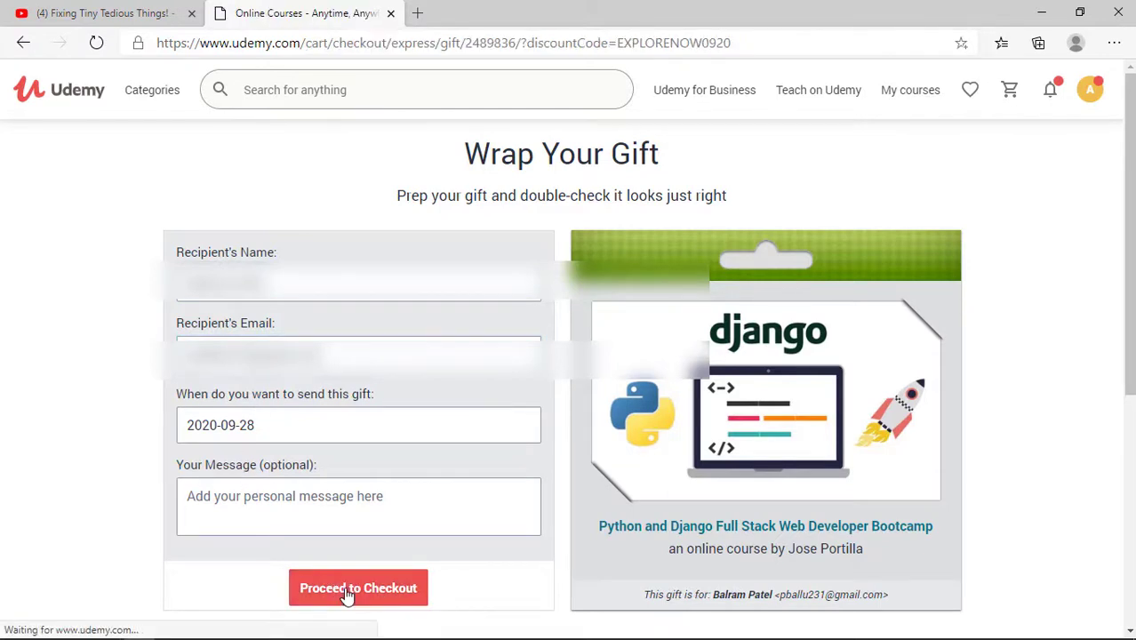
- Pay the ₹455 gift by net banking through Axis Bank and proceed to the bank
{"action": "left_click", "coordinate": [358, 587]}
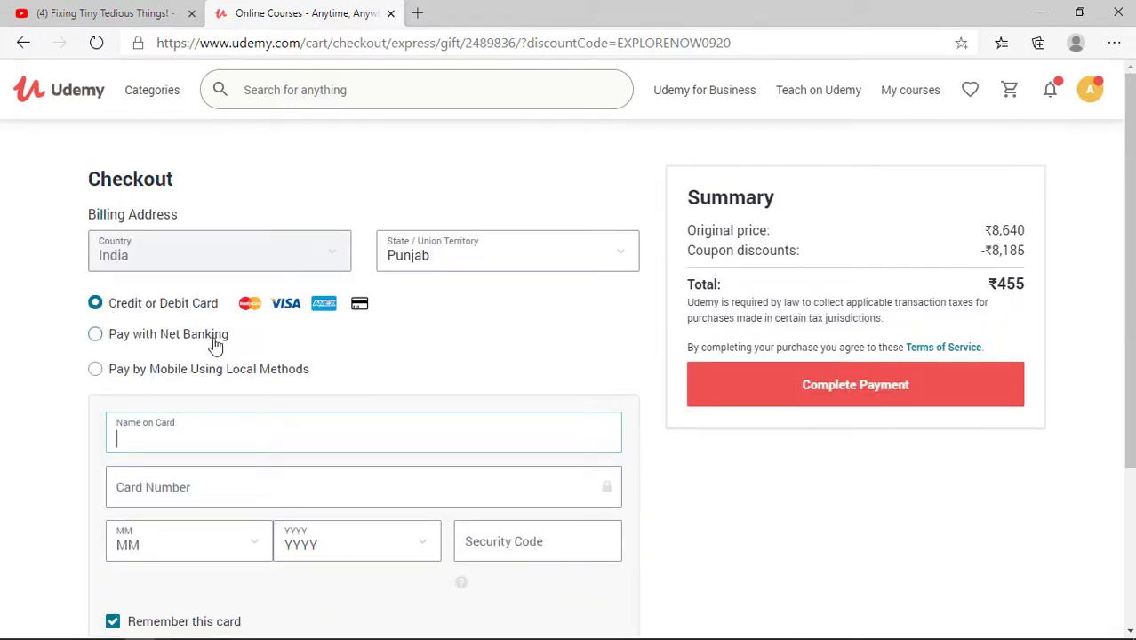
{"action": "left_click", "coordinate": [96, 334]}
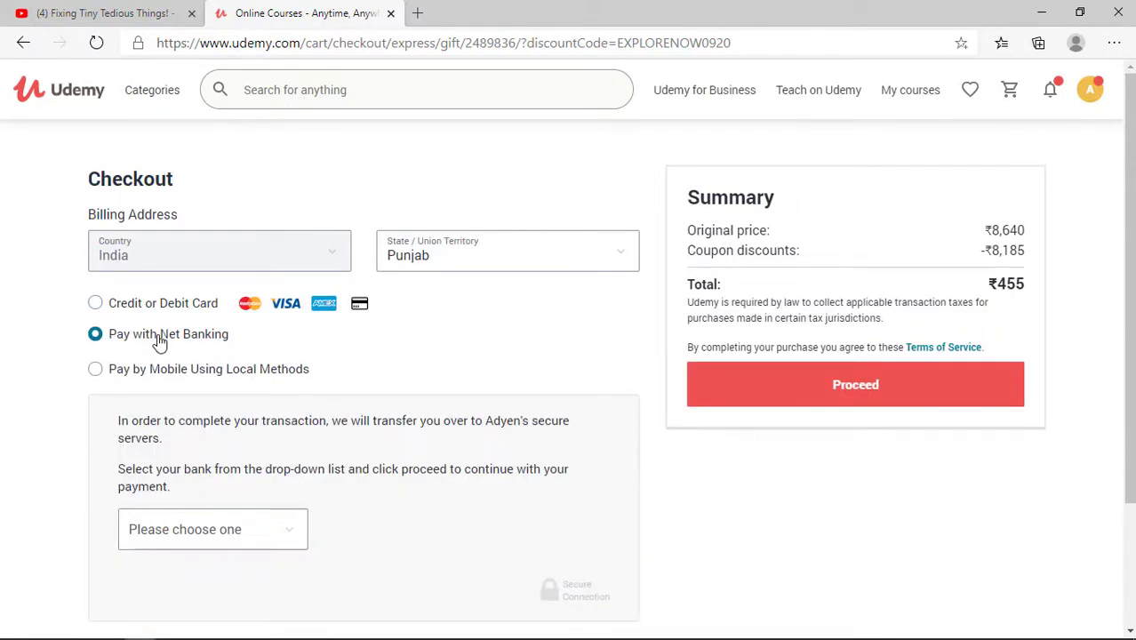
{"action": "mouse_move", "coordinate": [695, 504]}
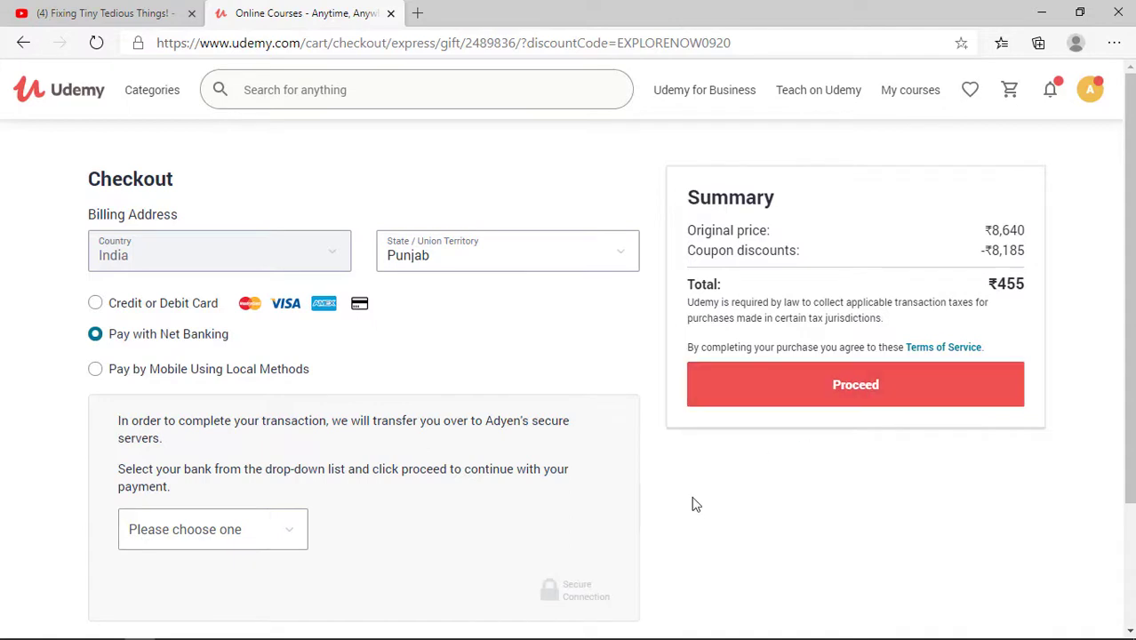
{"action": "left_click", "coordinate": [213, 529]}
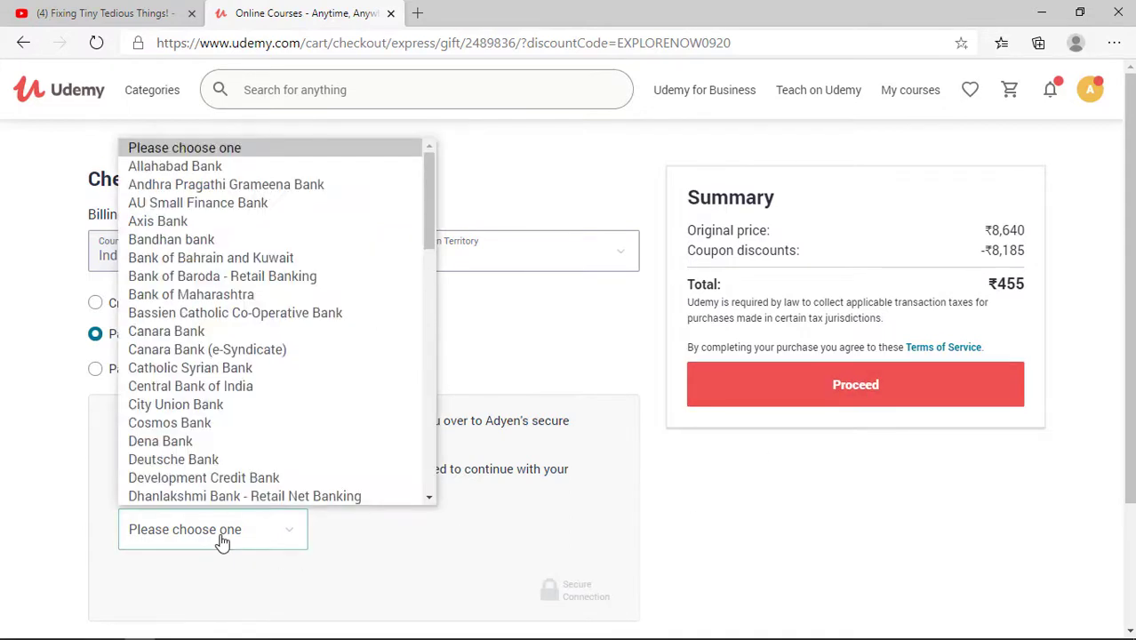
{"action": "left_click", "coordinate": [157, 220]}
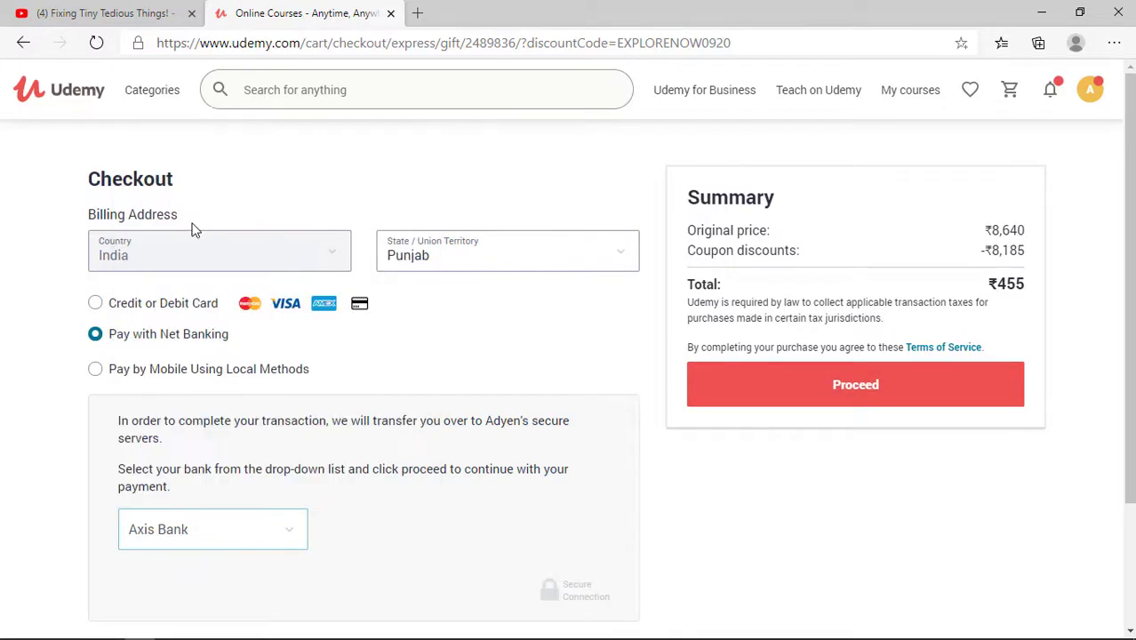
{"action": "scroll", "scroll_direction": "down", "scroll_amount": 3}
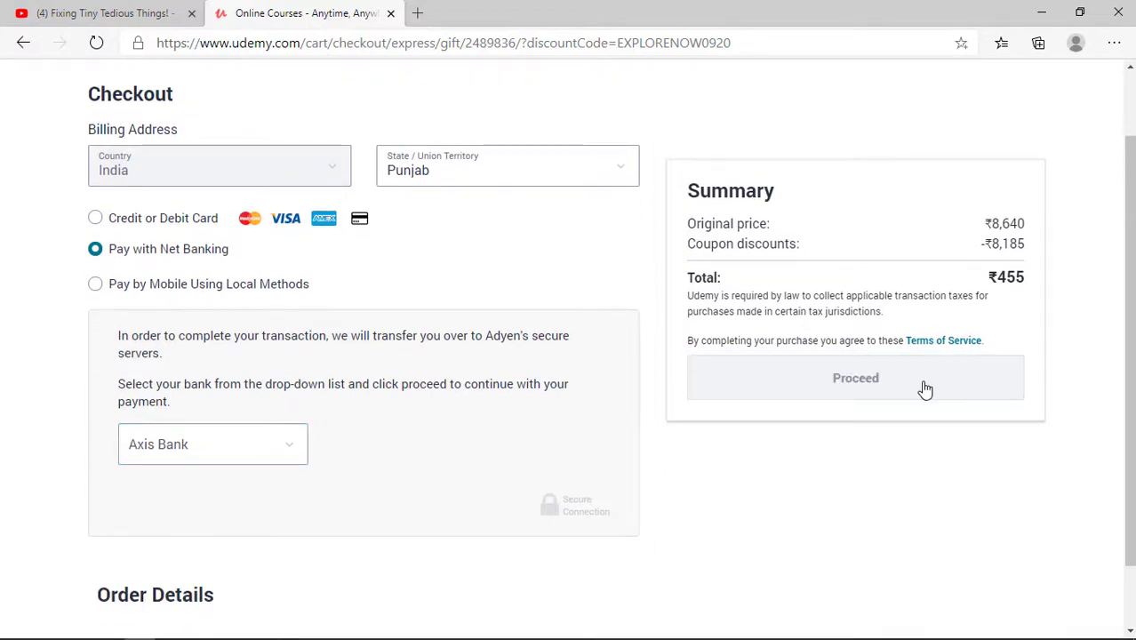
{"action": "left_click", "coordinate": [855, 378]}
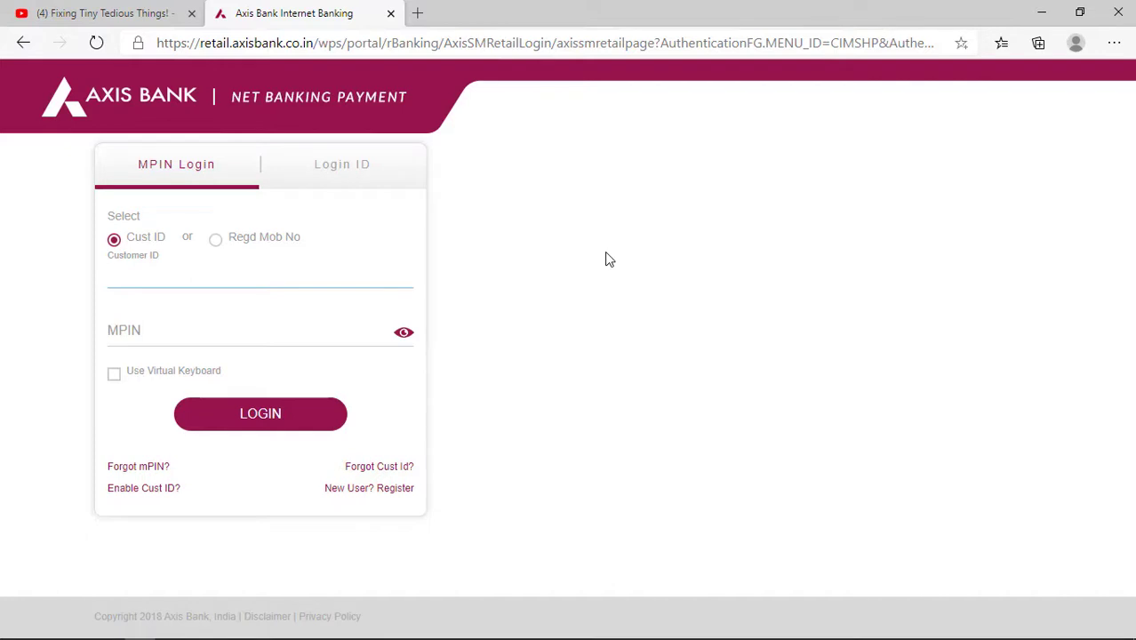
{"action": "left_click", "coordinate": [261, 274]}
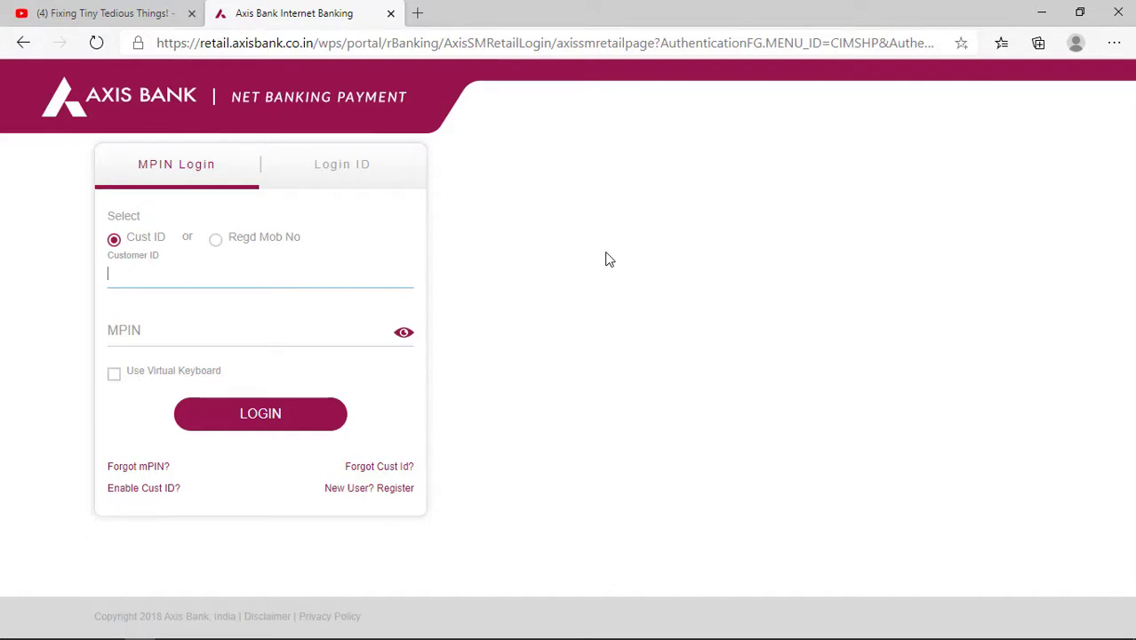
{"action": "left_click", "coordinate": [259, 414]}
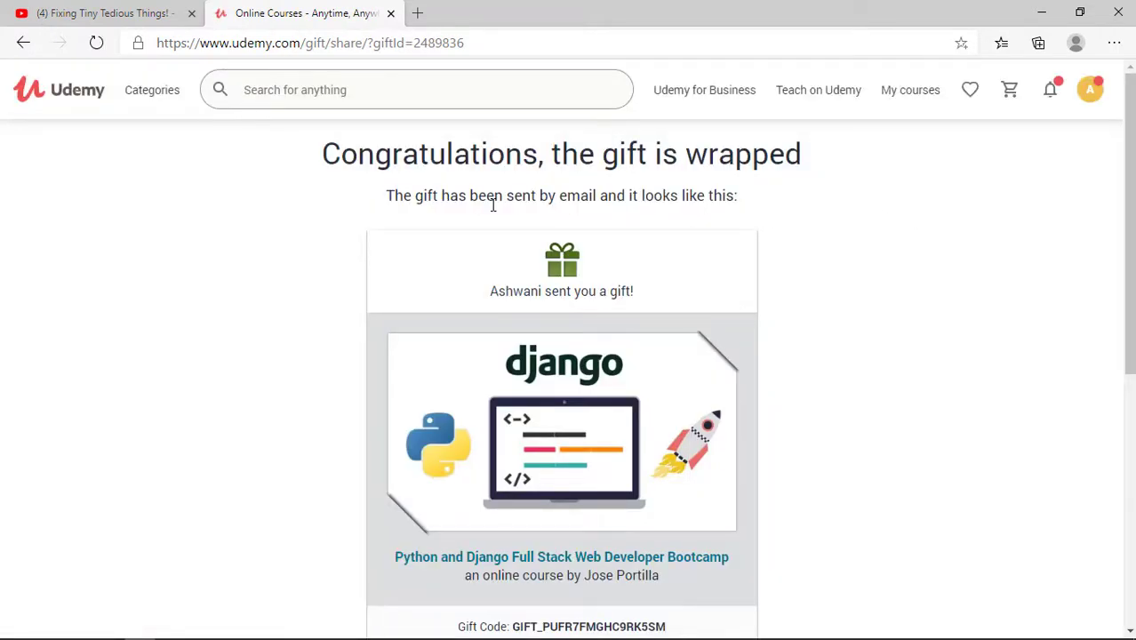
{"action": "mouse_move", "coordinate": [847, 167]}
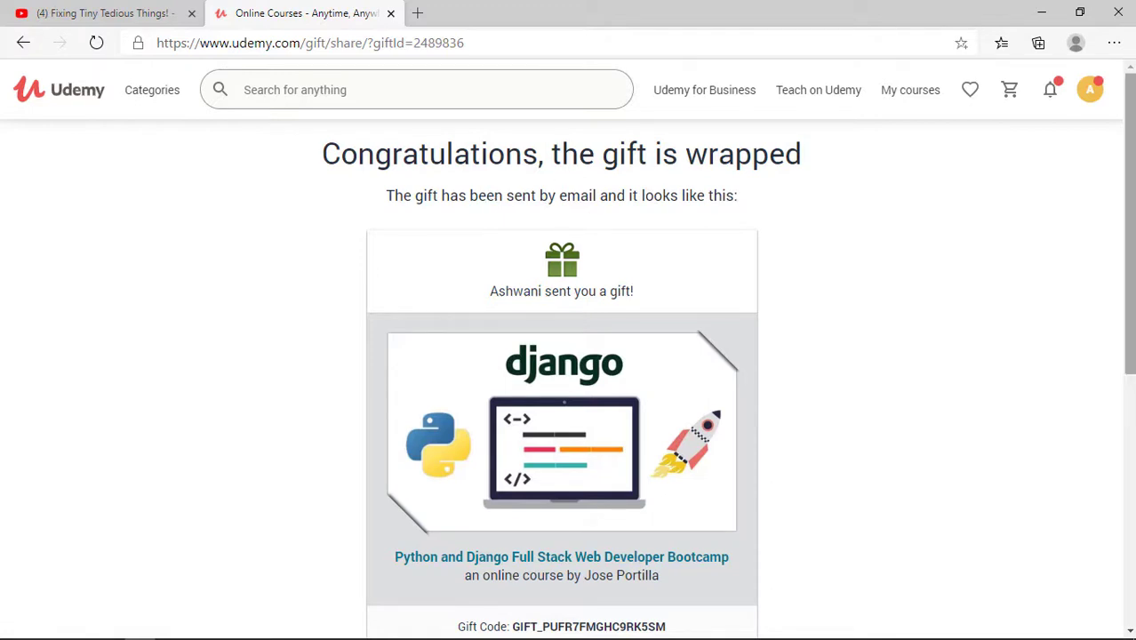
- Scroll the gift confirmation page and select the gift code
{"action": "scroll", "scroll_direction": "down", "scroll_amount": 3}
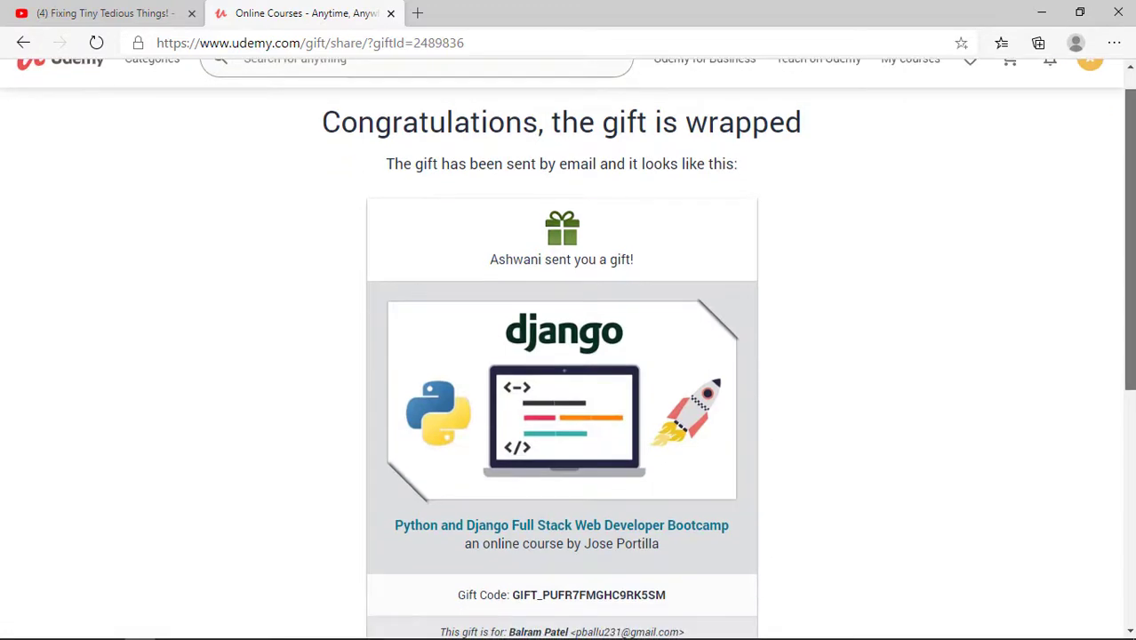
{"action": "scroll", "scroll_direction": "down", "scroll_amount": 3}
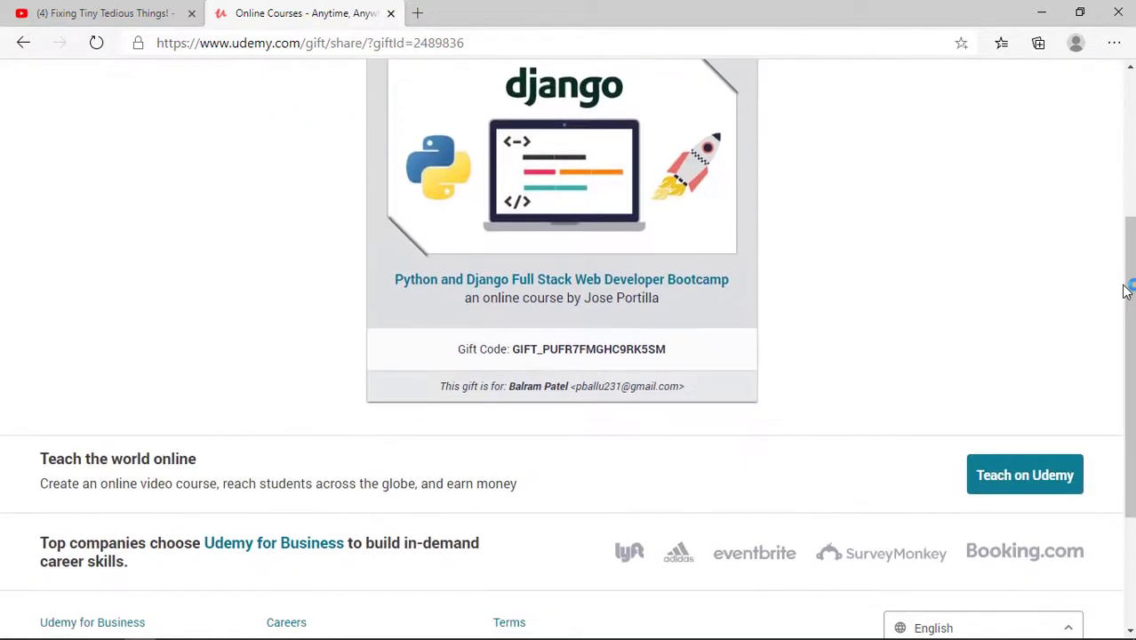
{"action": "mouse_move", "coordinate": [517, 350]}
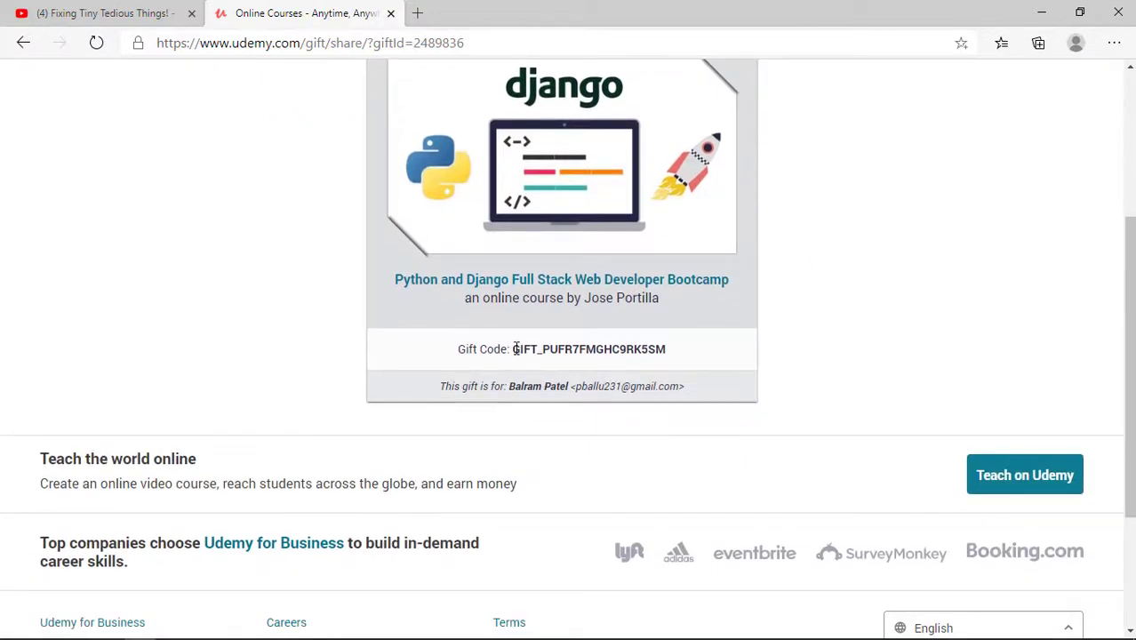
{"action": "left_click_drag", "start_coordinate": [512, 349], "coordinate": [665, 349]}
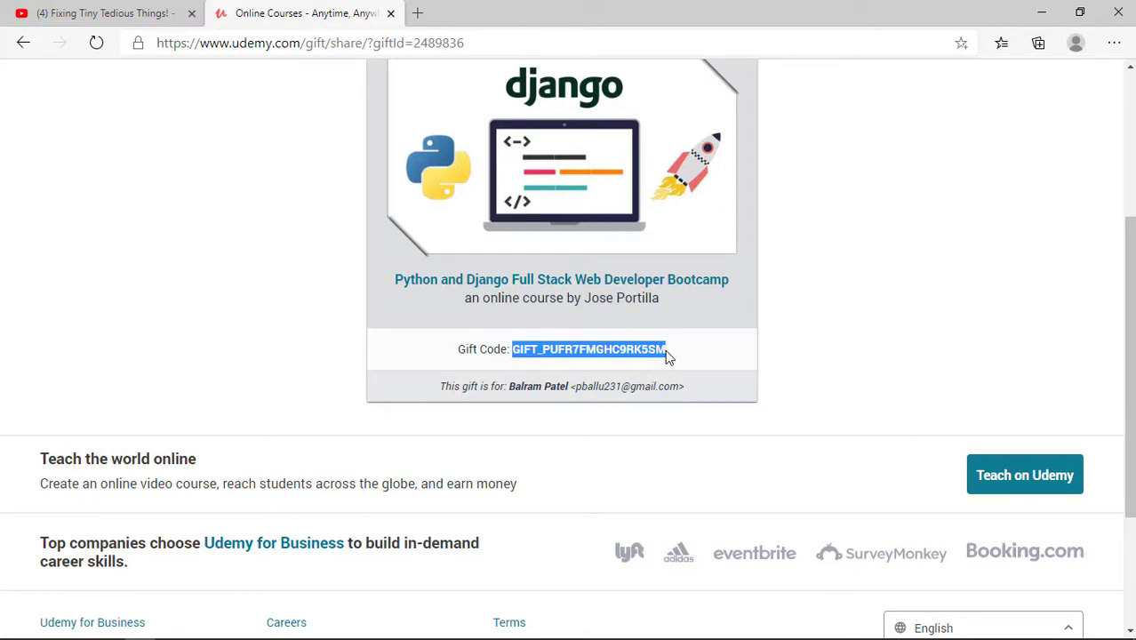
{"action": "mouse_move", "coordinate": [668, 354]}
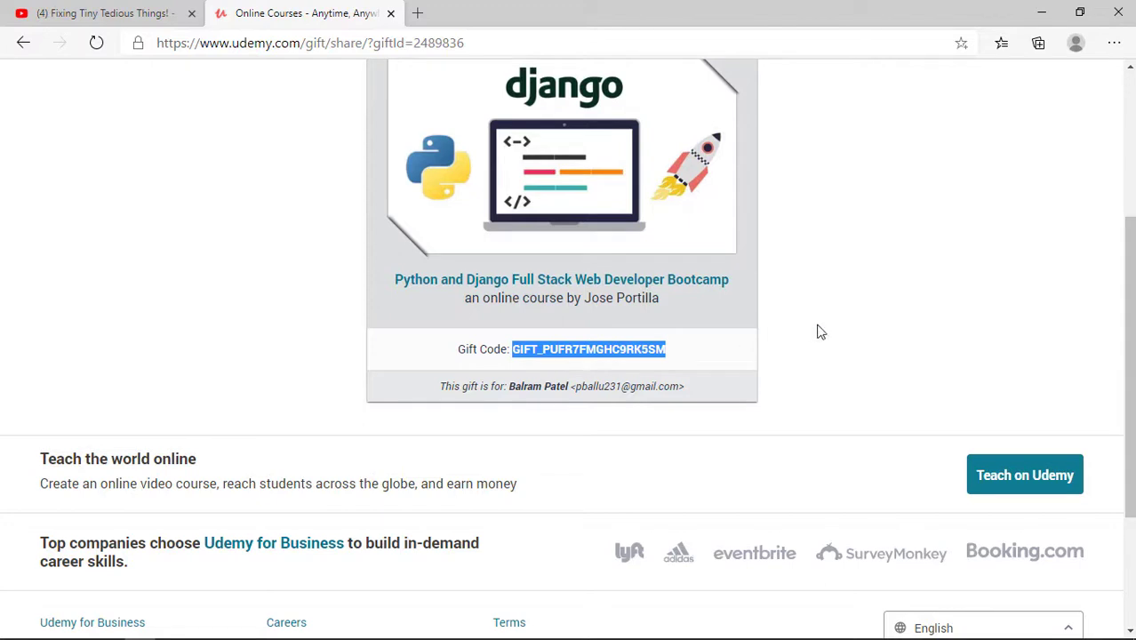
{"action": "scroll", "scroll_direction": "up", "scroll_amount": 3}
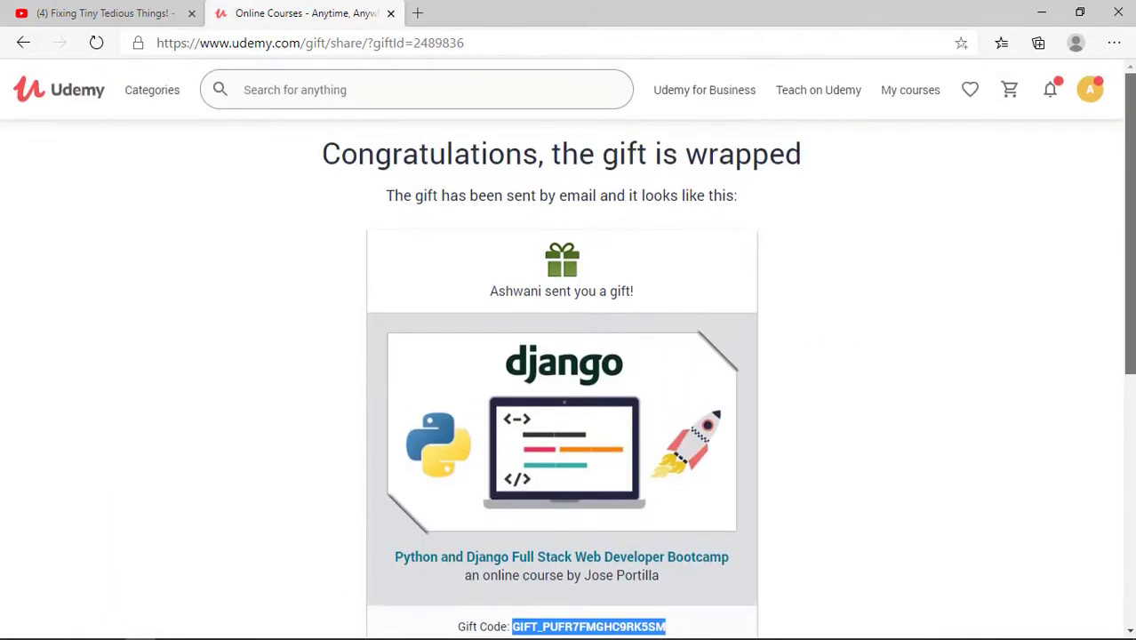